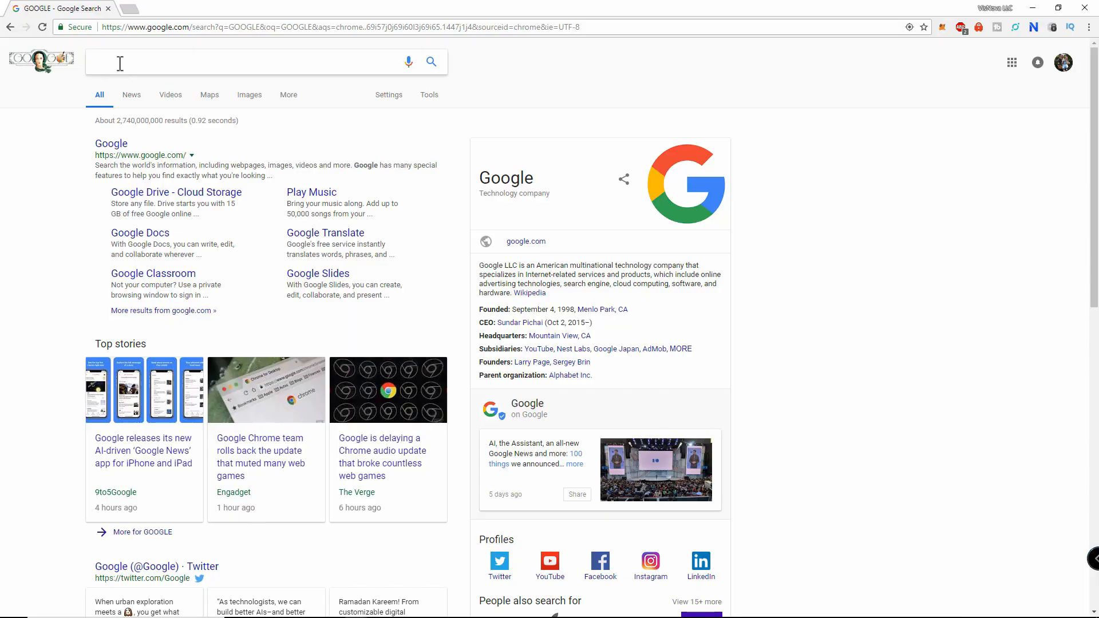
- Search Google for METAMASK and reach its Chrome Web Store listing marked Added to Chrome
{"action": "type", "text": "METAMASK"}
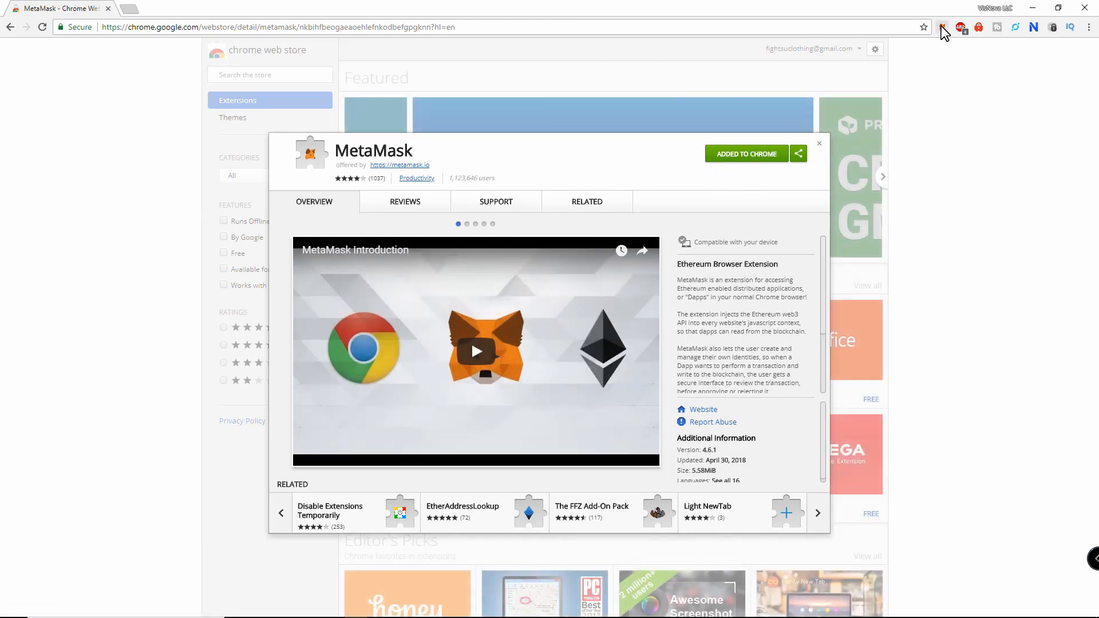
{"action": "left_click", "coordinate": [943, 28]}
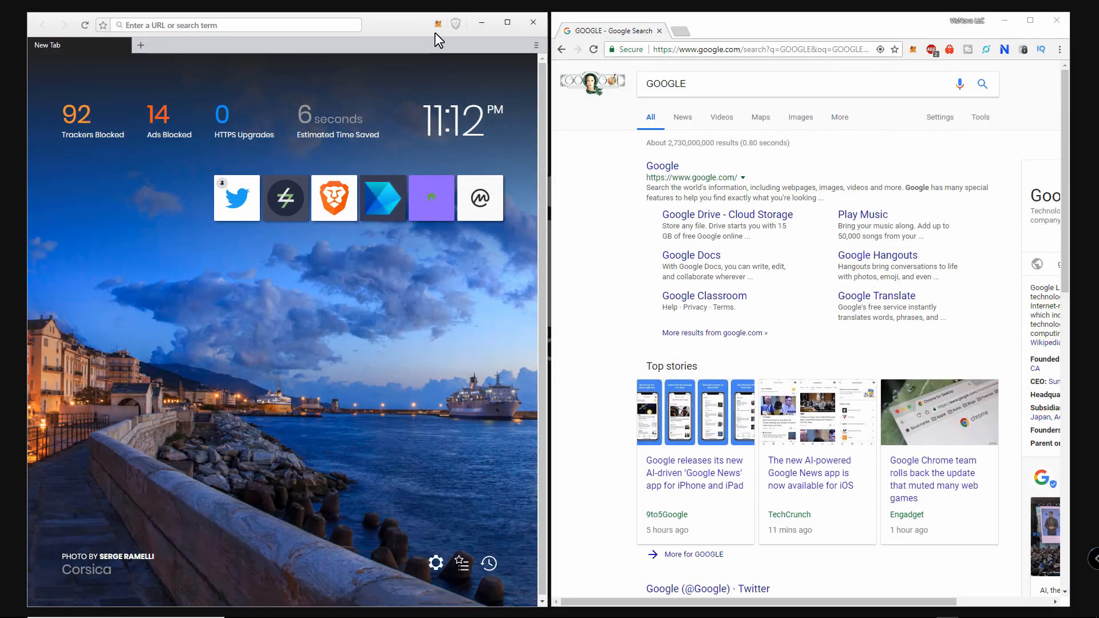
{"action": "mouse_move", "coordinate": [922, 55]}
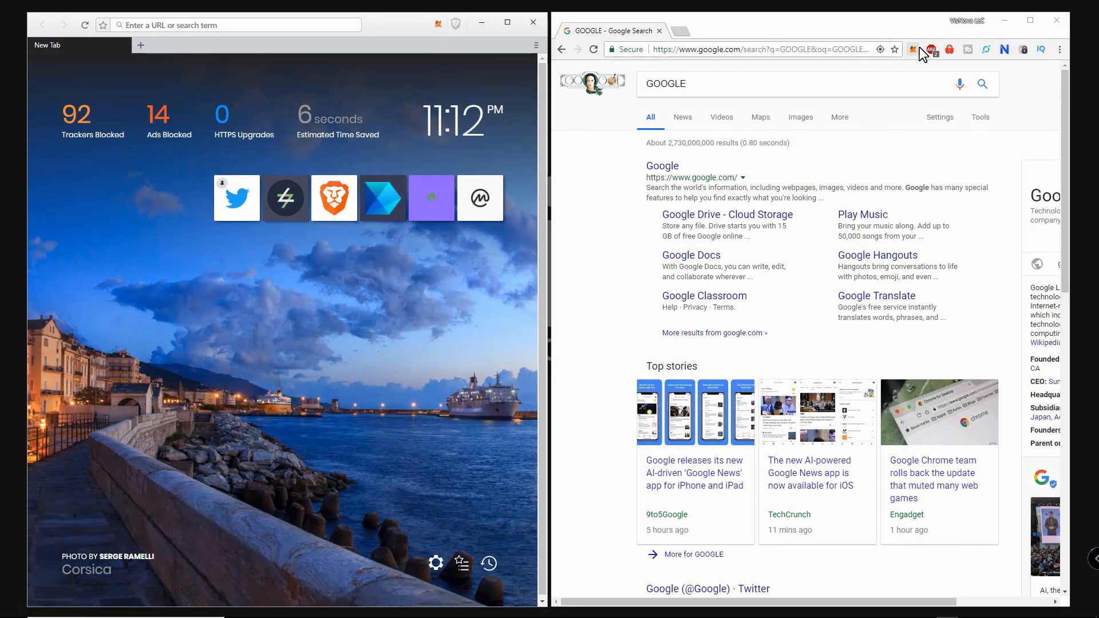
{"action": "mouse_move", "coordinate": [912, 48]}
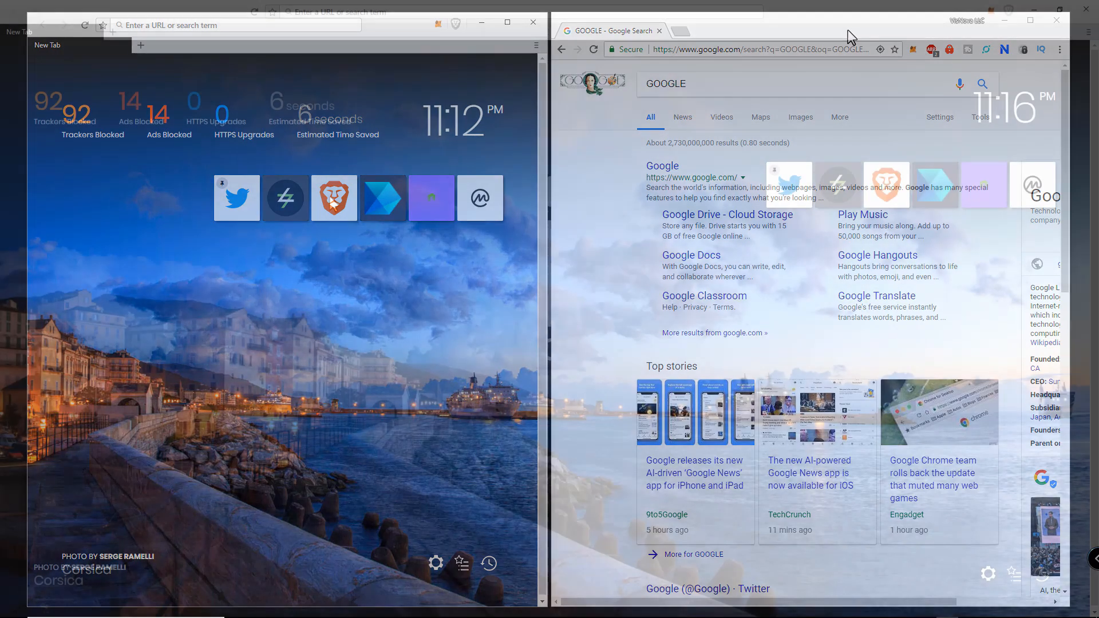
- Maximise Brave and reach the installed extensions settings via the main menu
{"action": "left_click", "coordinate": [508, 22]}
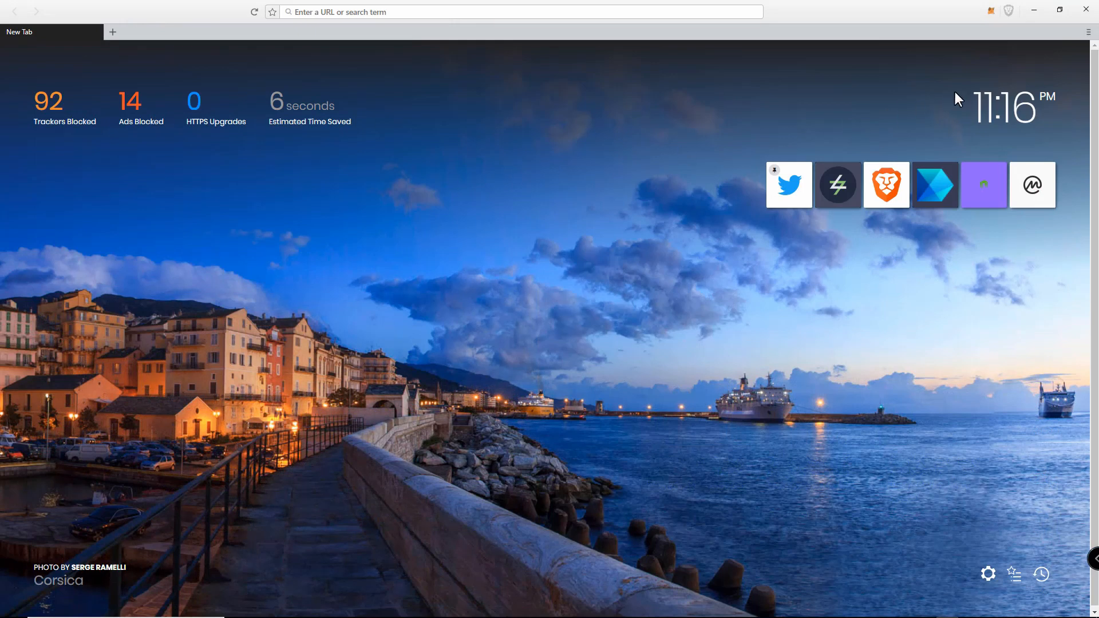
{"action": "left_click", "coordinate": [1088, 32]}
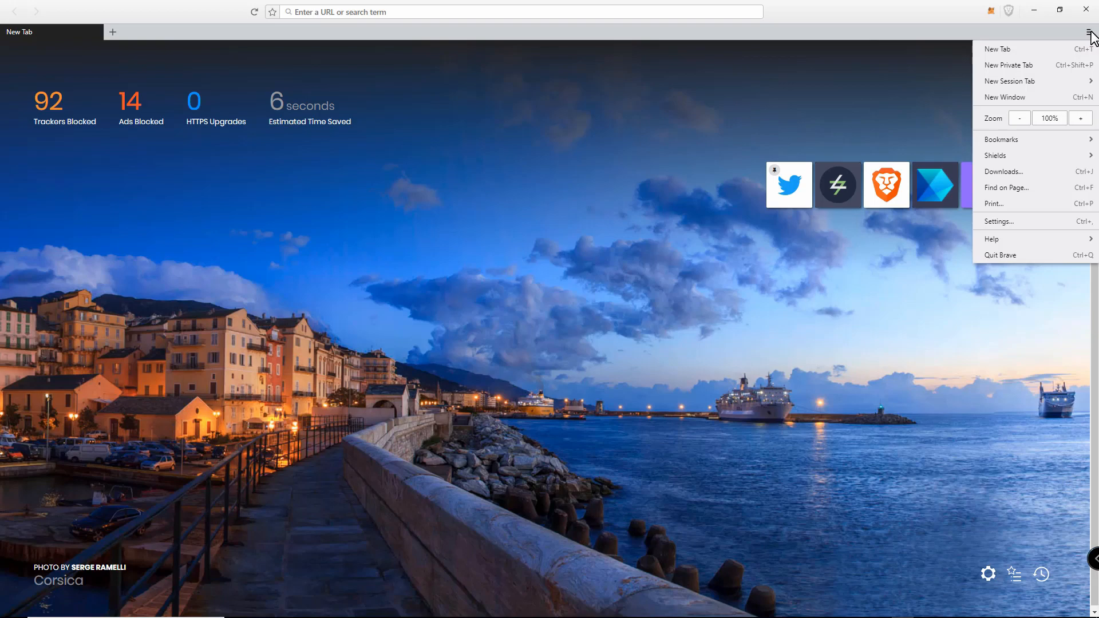
{"action": "left_click", "coordinate": [998, 221]}
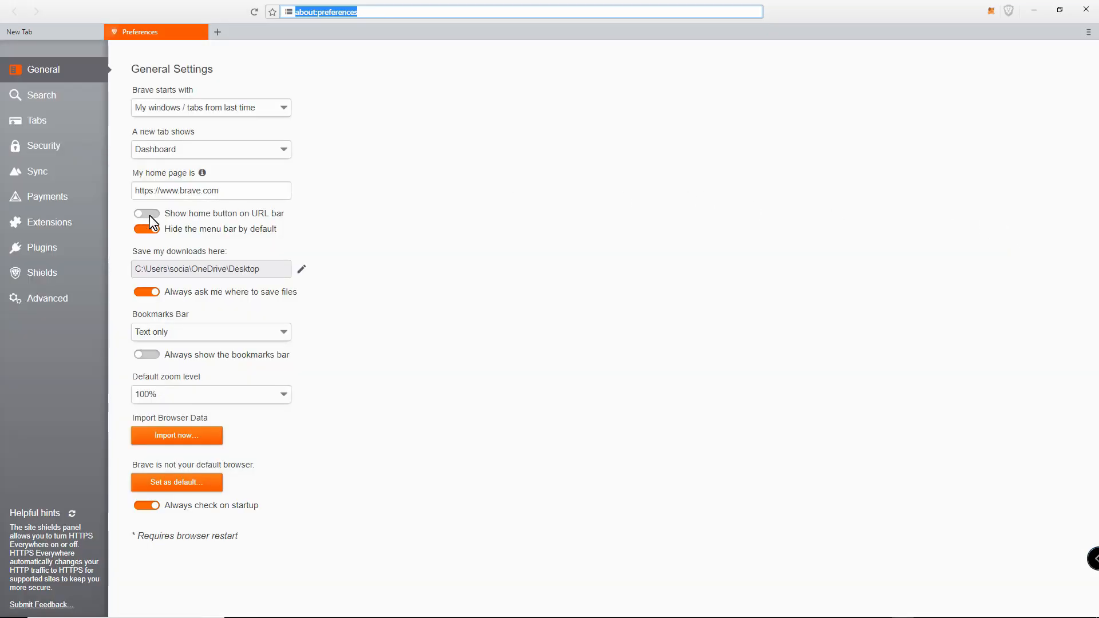
{"action": "left_click", "coordinate": [48, 222]}
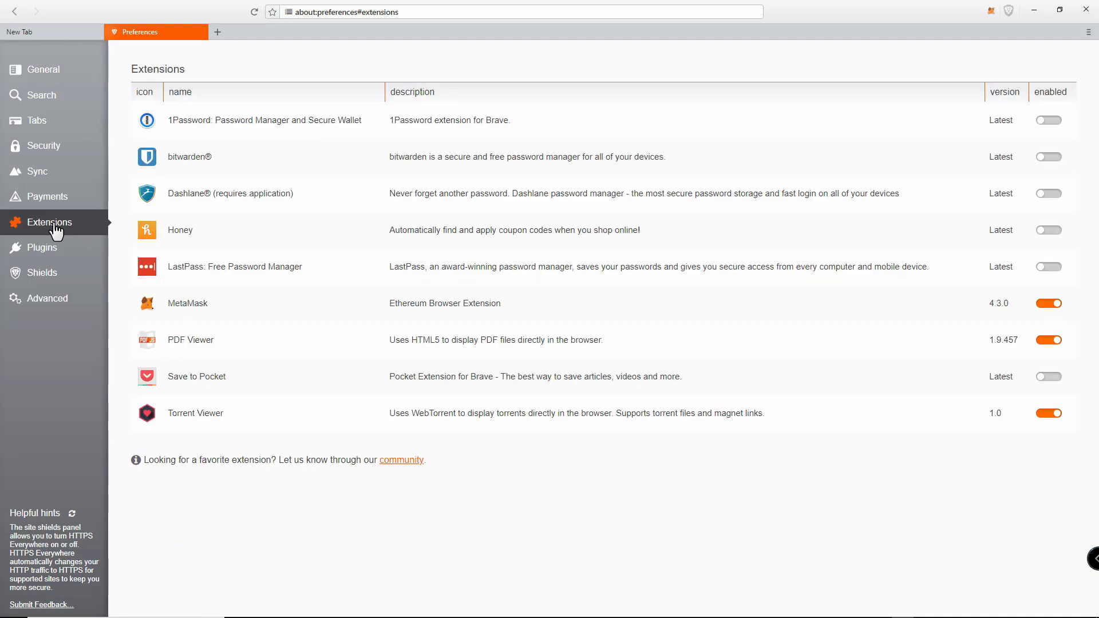
{"action": "mouse_move", "coordinate": [709, 297]}
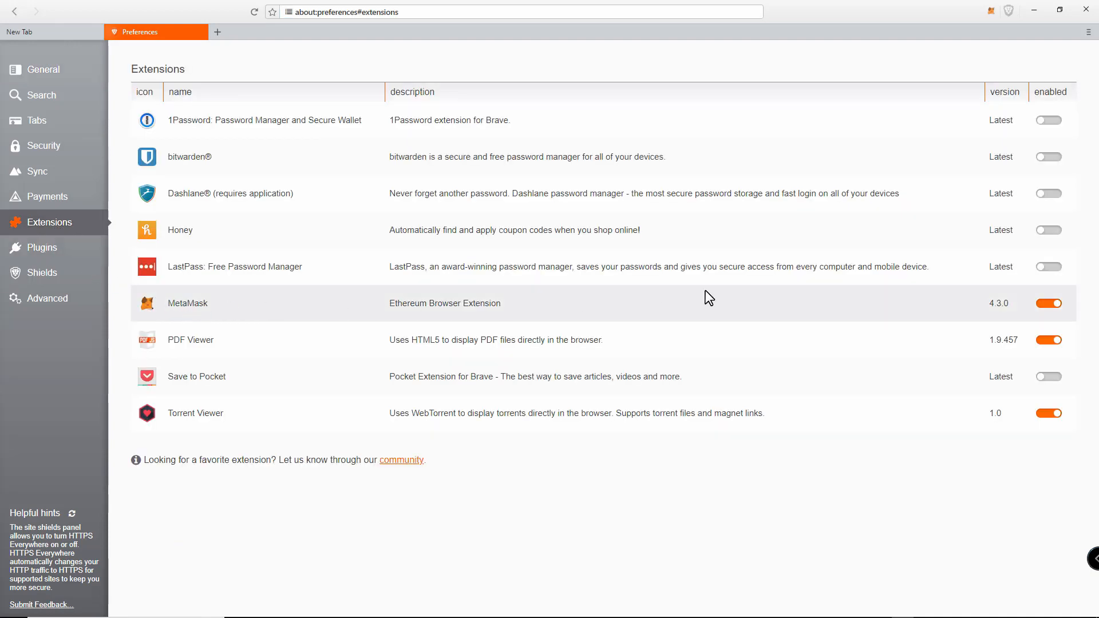
- Toggle MetaMask's enabled switch off and back on, leaving it enabled
{"action": "left_click", "coordinate": [1048, 303]}
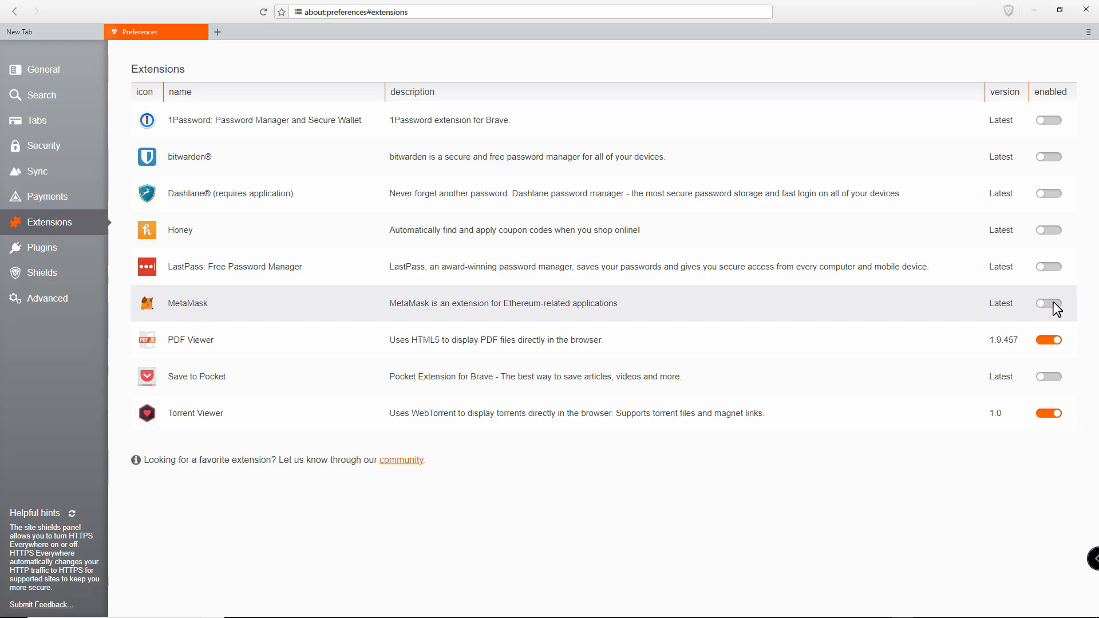
{"action": "left_click", "coordinate": [1049, 302]}
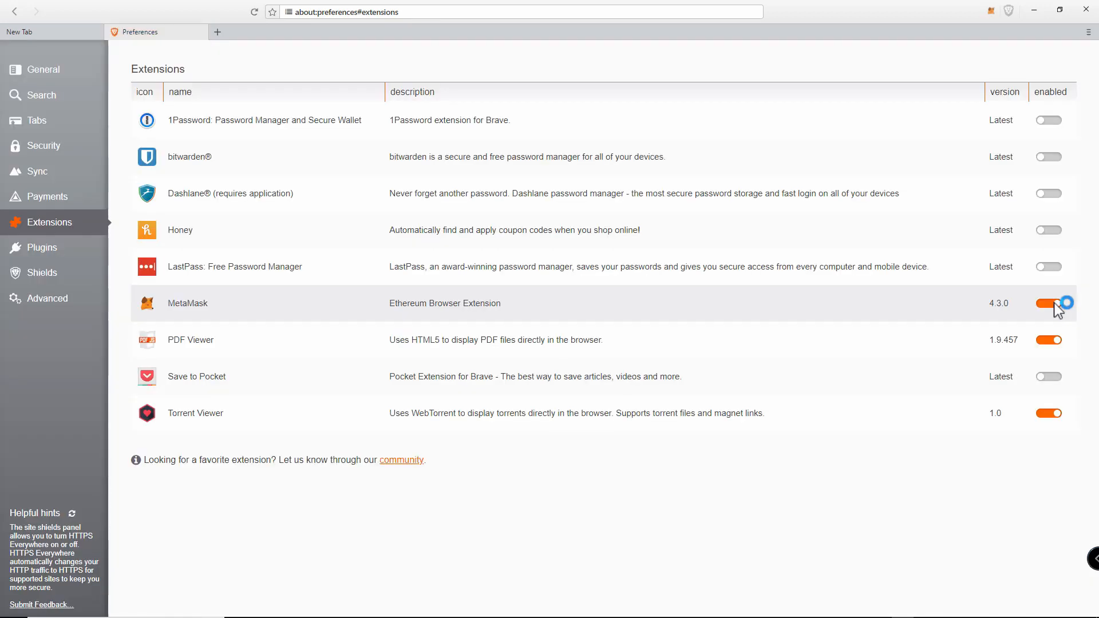
{"action": "left_click", "coordinate": [1048, 302]}
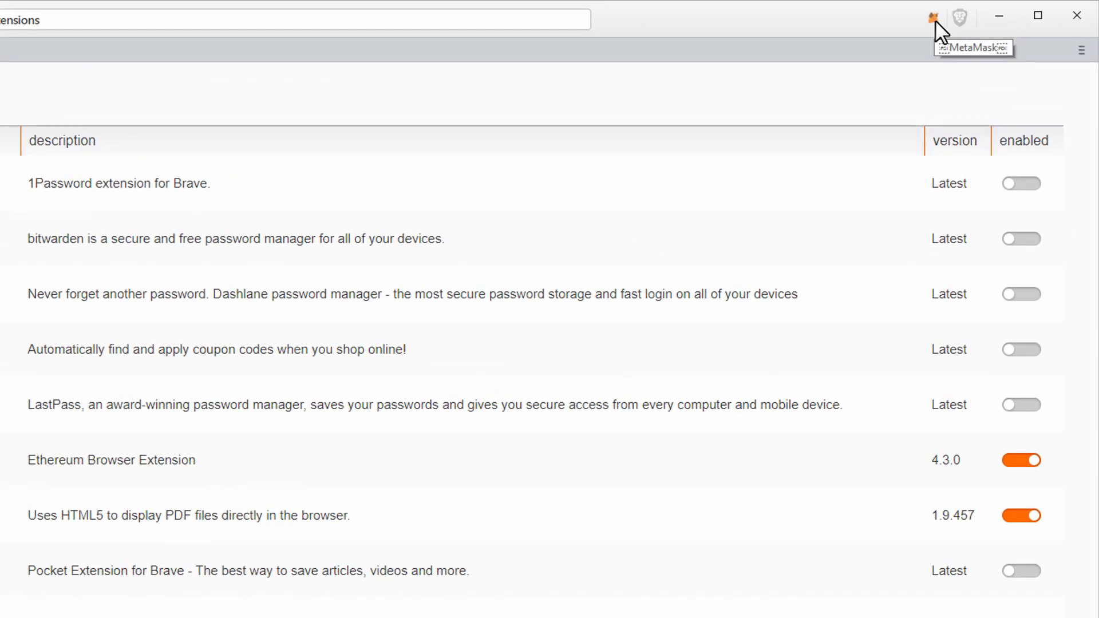
- Launch MetaMask from the toolbar and accept its Terms of Use
{"action": "left_click", "coordinate": [938, 17]}
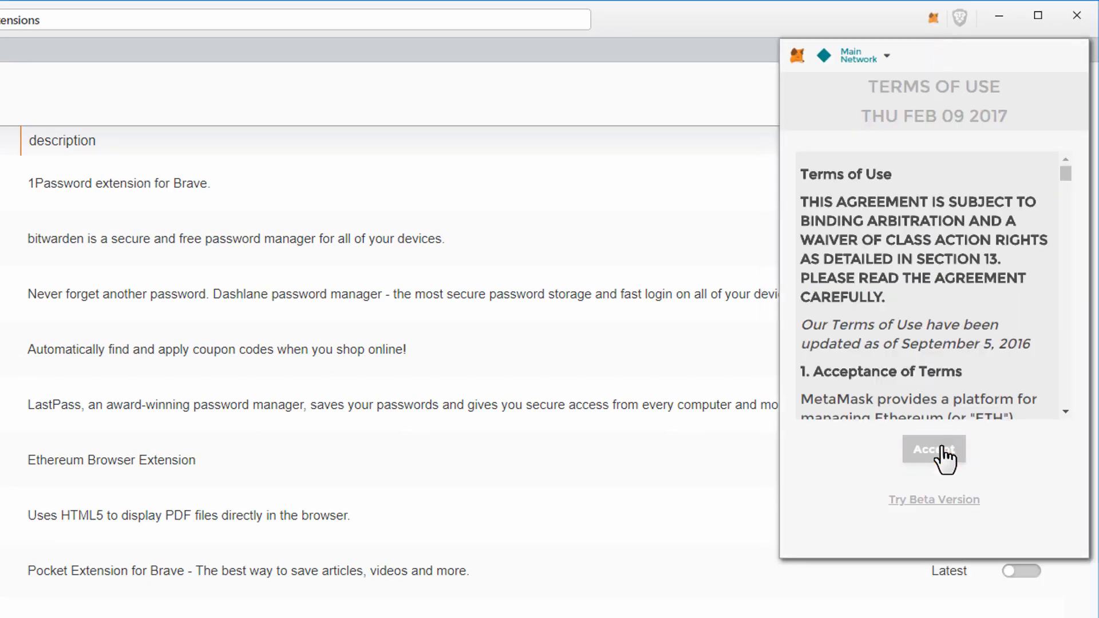
{"action": "scroll", "scroll_direction": "down", "scroll_amount": 3}
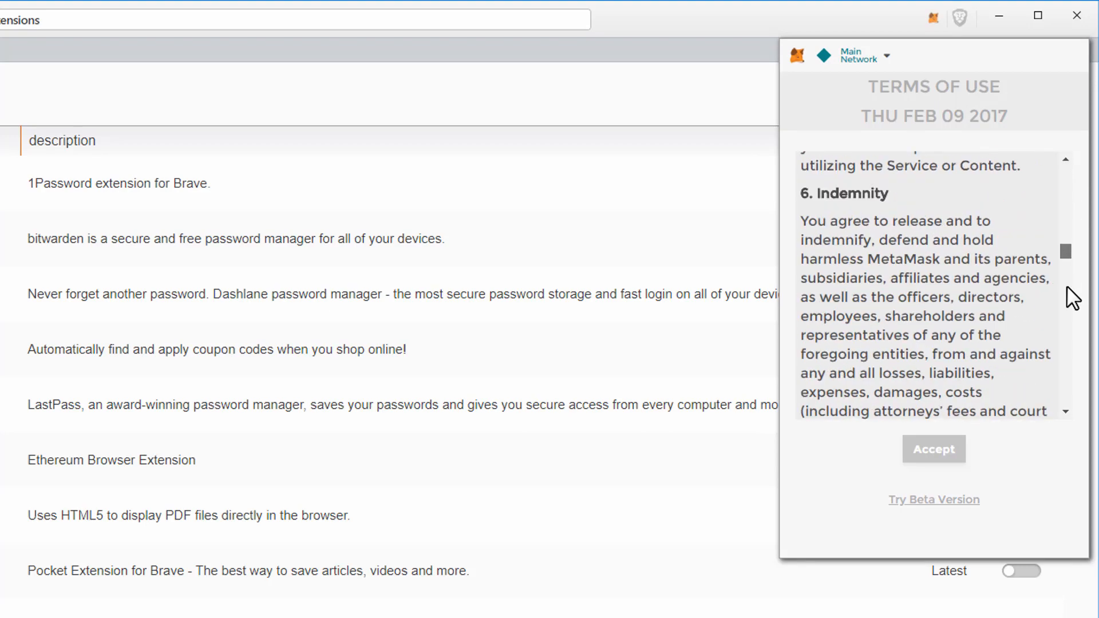
{"action": "scroll", "scroll_direction": "down", "scroll_amount": 3}
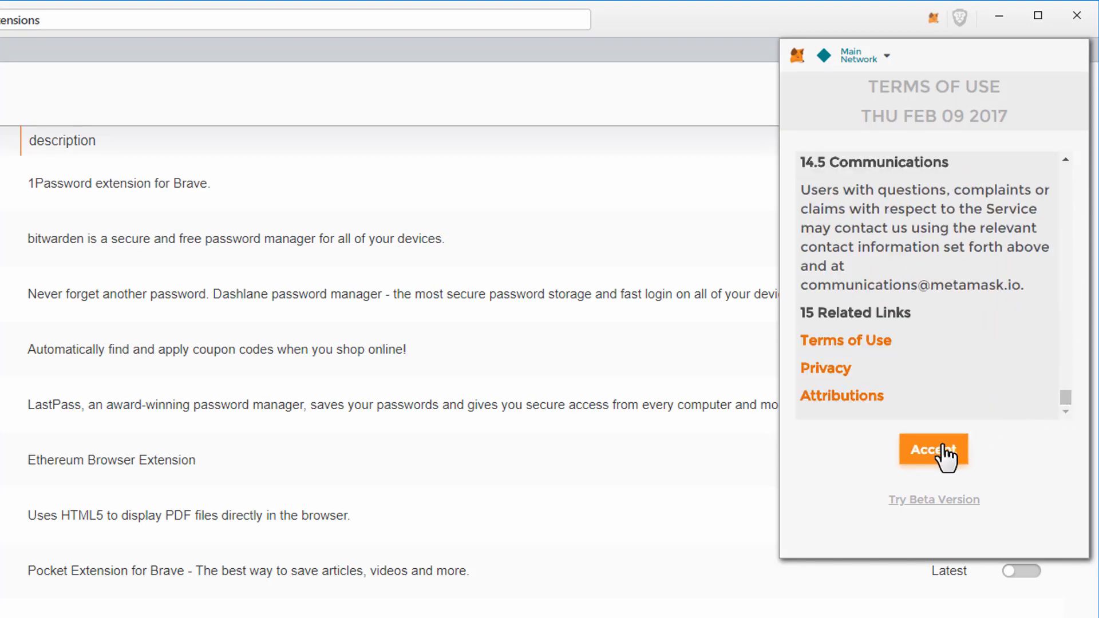
{"action": "left_click", "coordinate": [933, 449]}
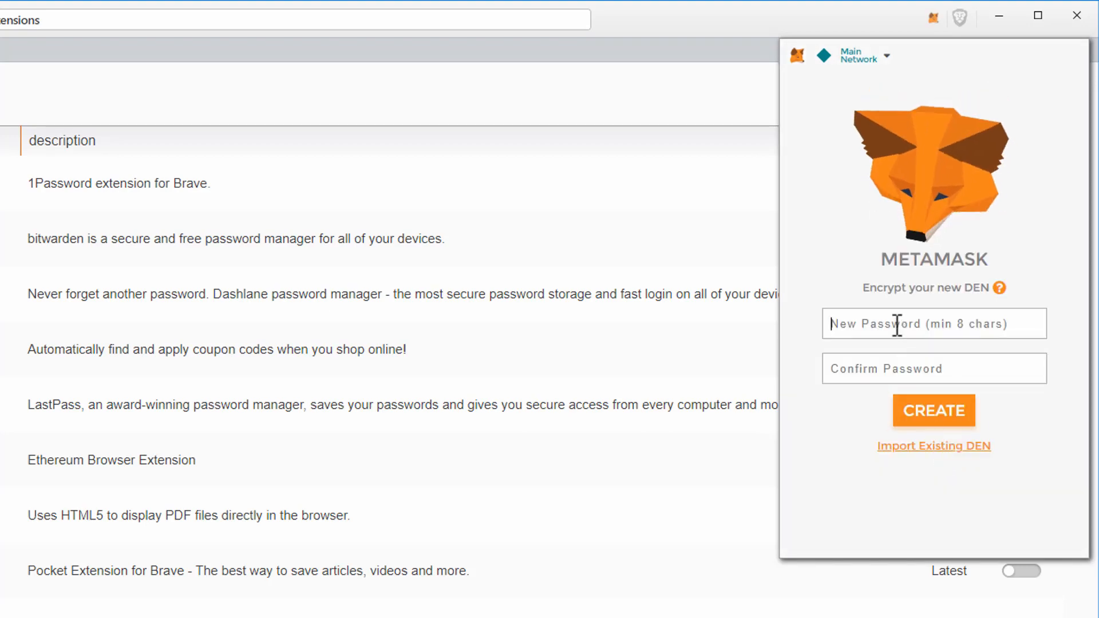
- Enter and confirm a password and create the new encrypted vault
{"action": "type", "text": "••"}
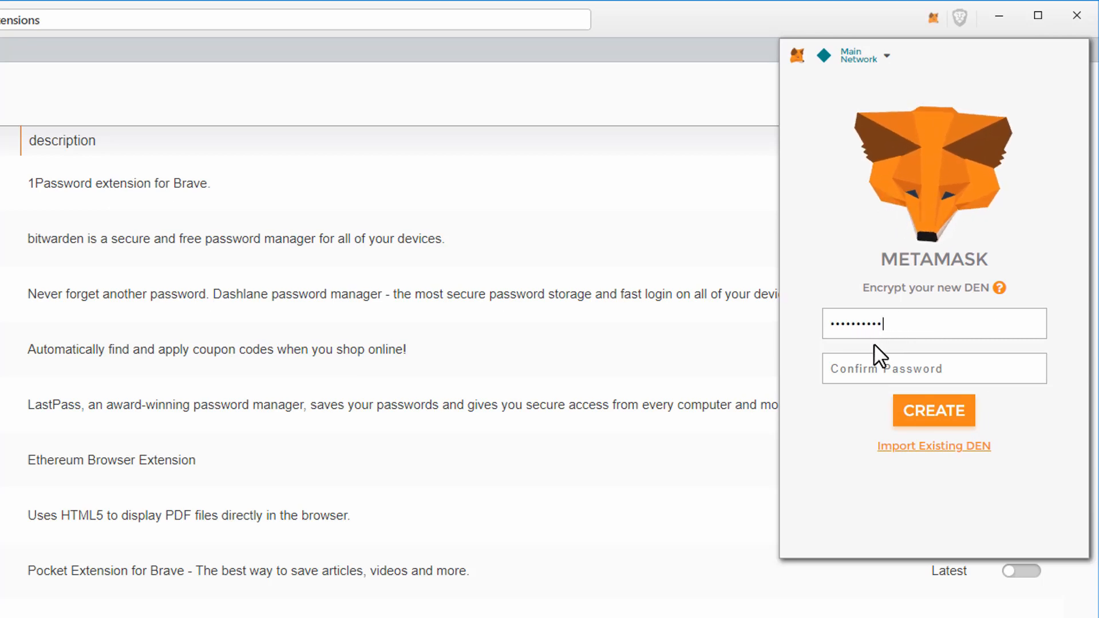
{"action": "type", "text": "•••••"}
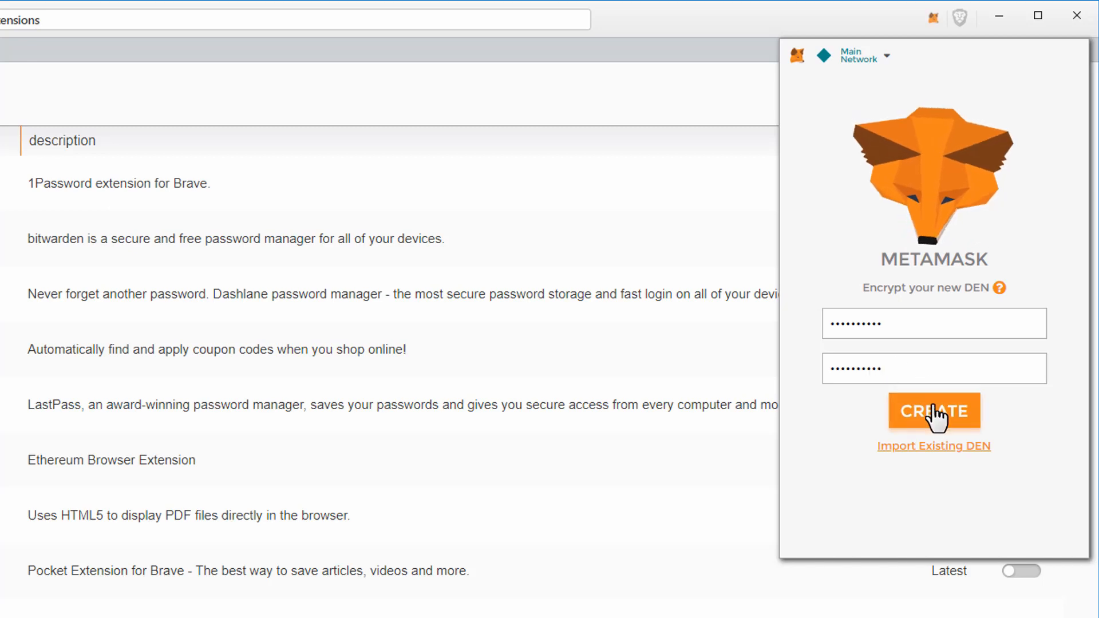
{"action": "left_click", "coordinate": [934, 411]}
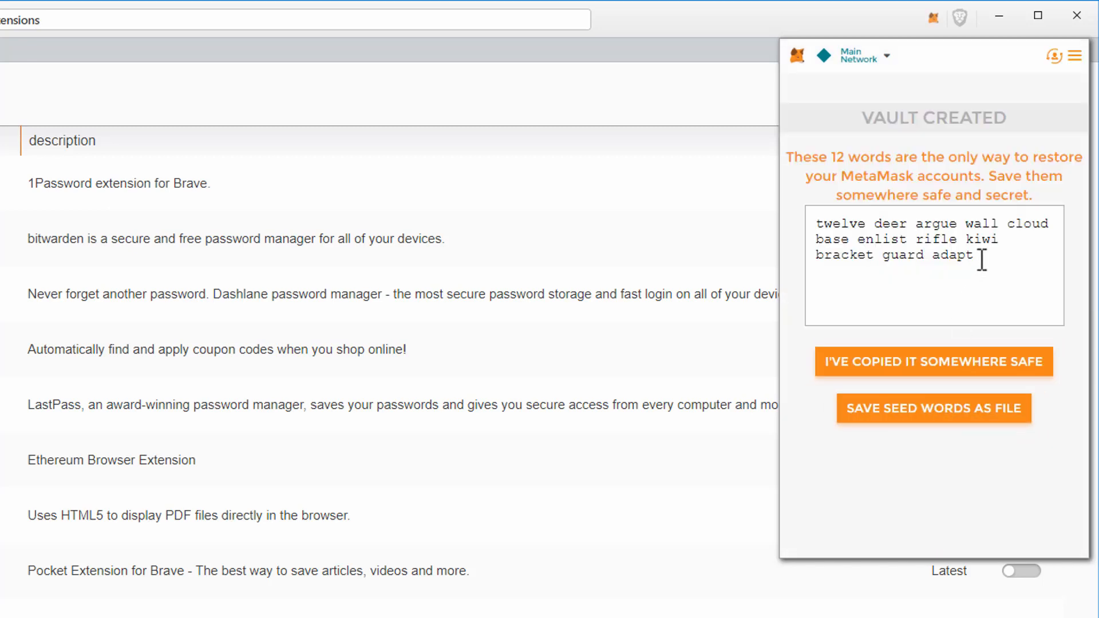
- Select the twelve seed words, save them as a file and confirm they are backed up
{"action": "left_click_drag", "start_coordinate": [816, 223], "coordinate": [971, 254]}
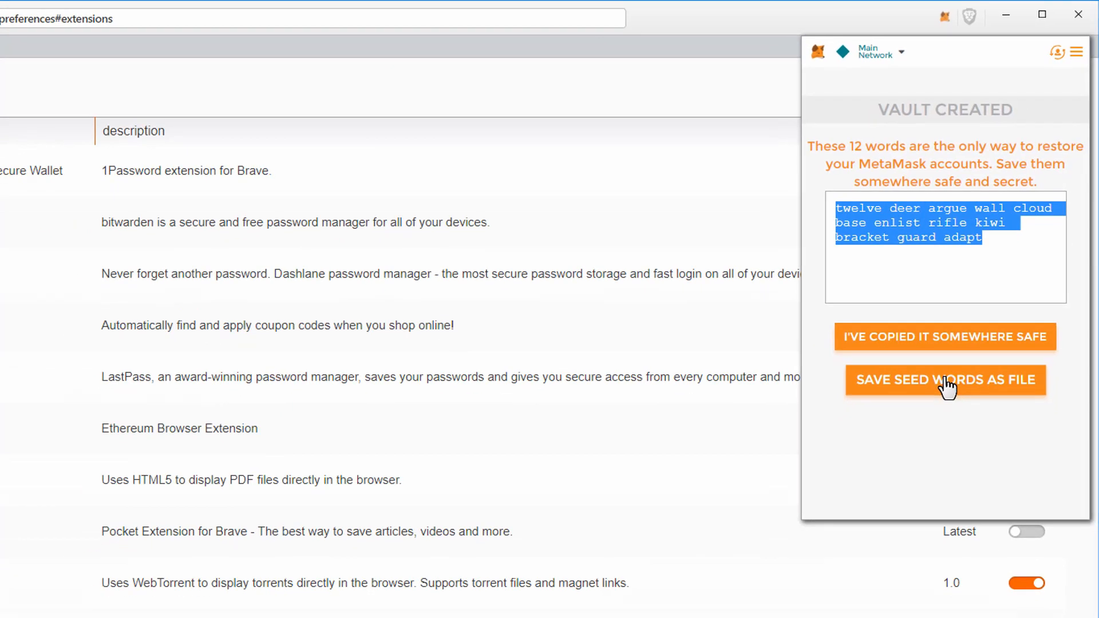
{"action": "left_click", "coordinate": [945, 380]}
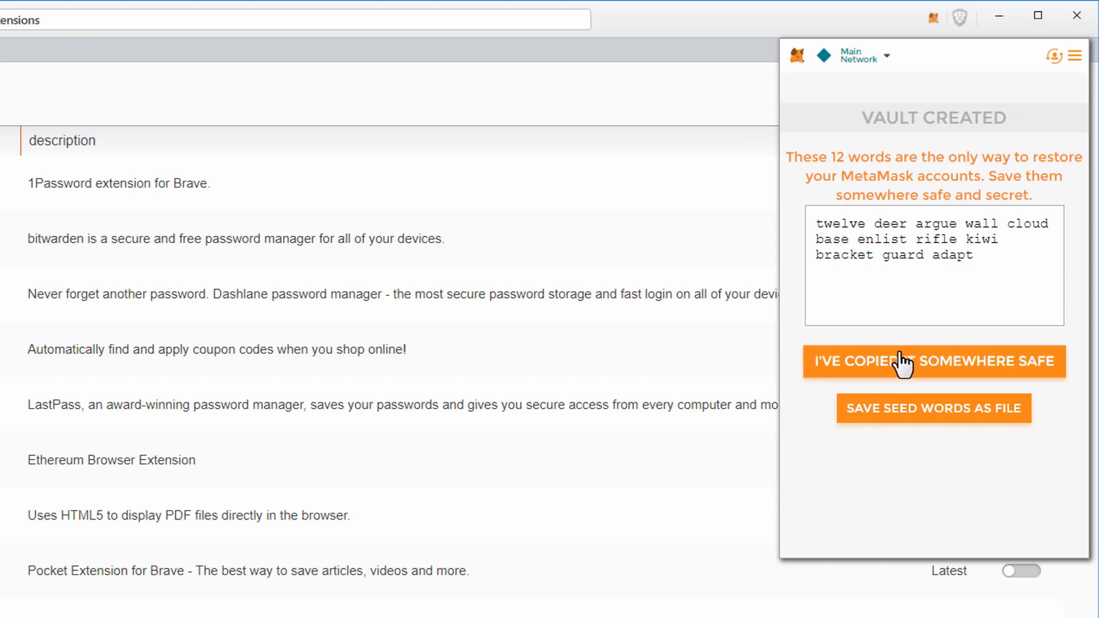
{"action": "left_click", "coordinate": [935, 361]}
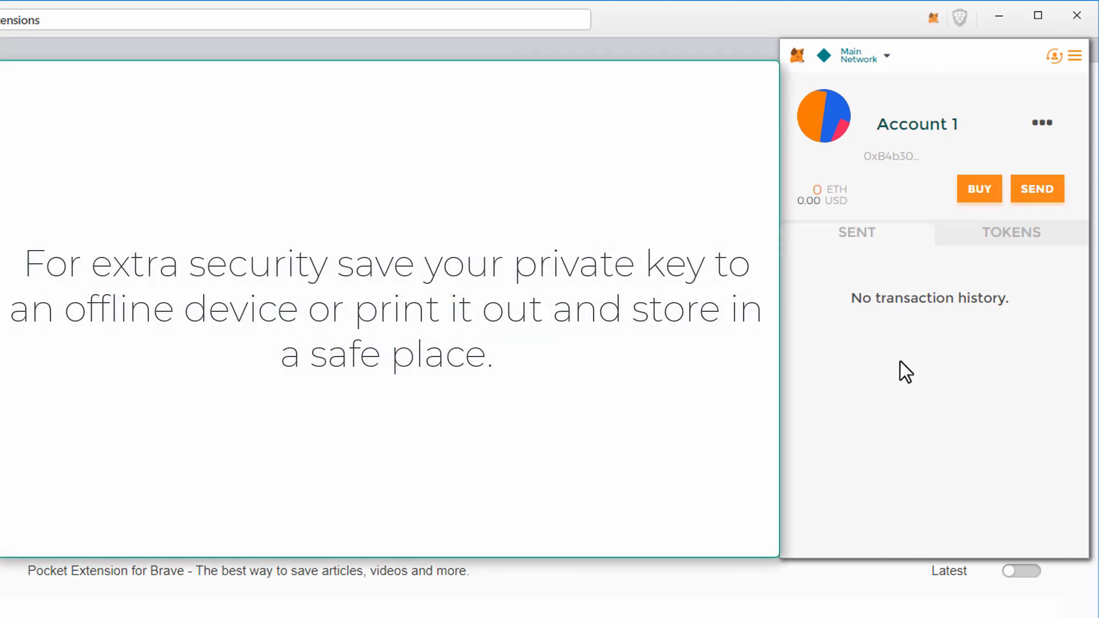
{"action": "mouse_move", "coordinate": [950, 286]}
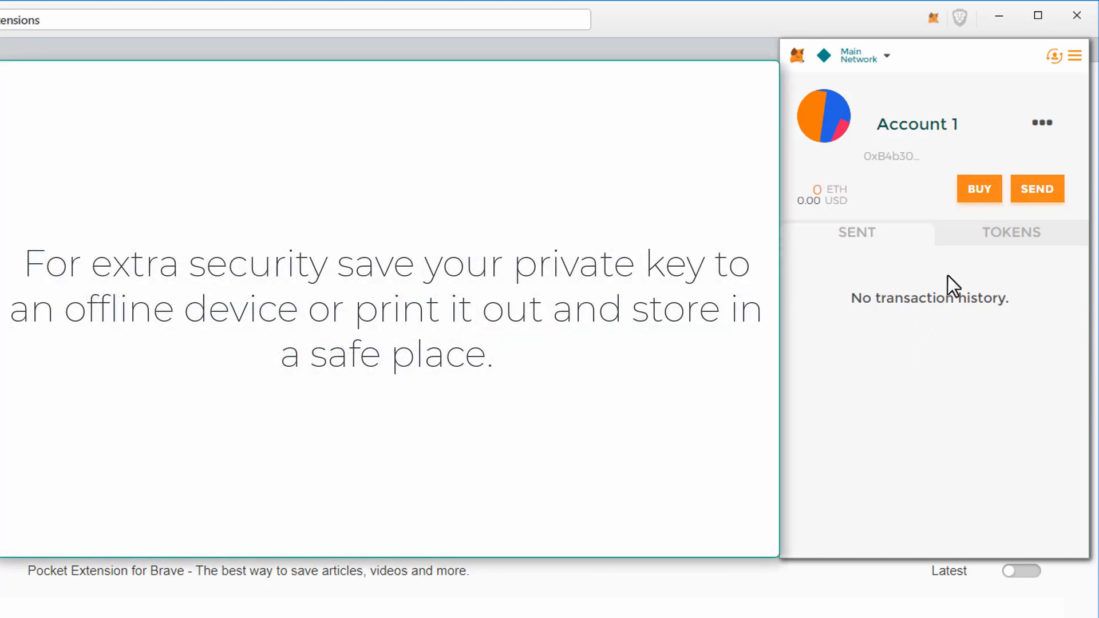
- Copy Account 1's address to the clipboard from the account menu and start buying ETH
{"action": "left_click", "coordinate": [1041, 122]}
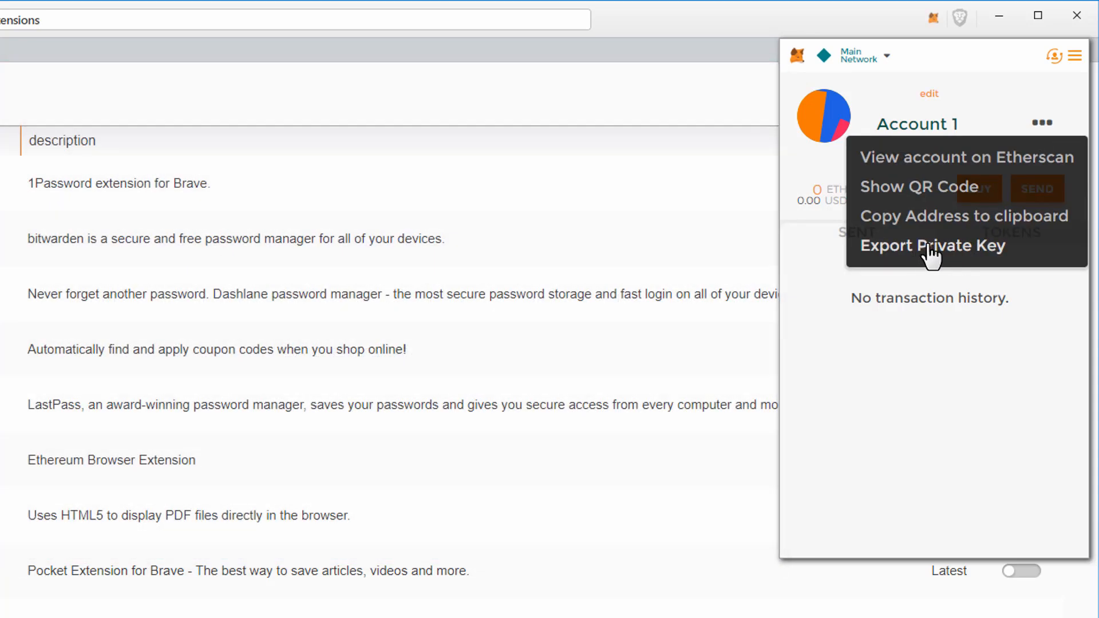
{"action": "mouse_move", "coordinate": [928, 221]}
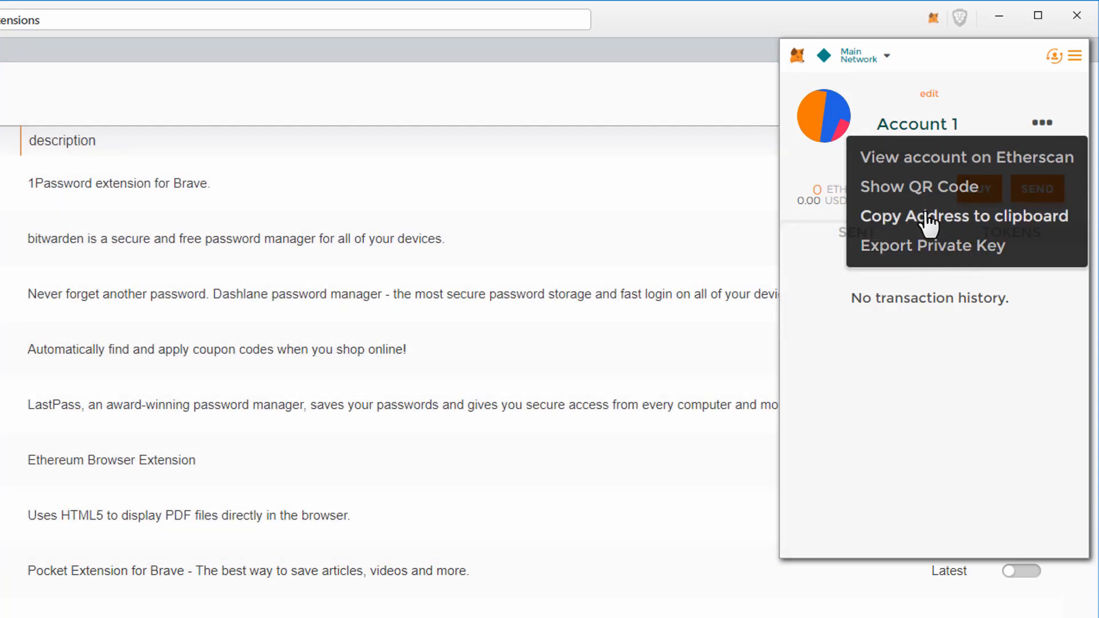
{"action": "left_click", "coordinate": [966, 217]}
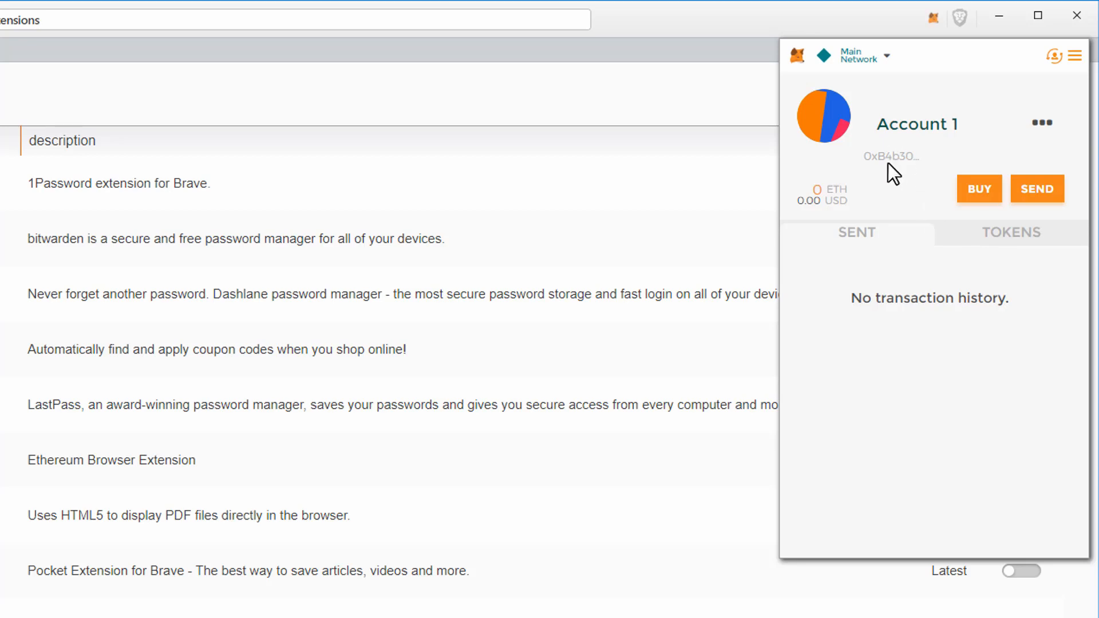
{"action": "mouse_move", "coordinate": [910, 214]}
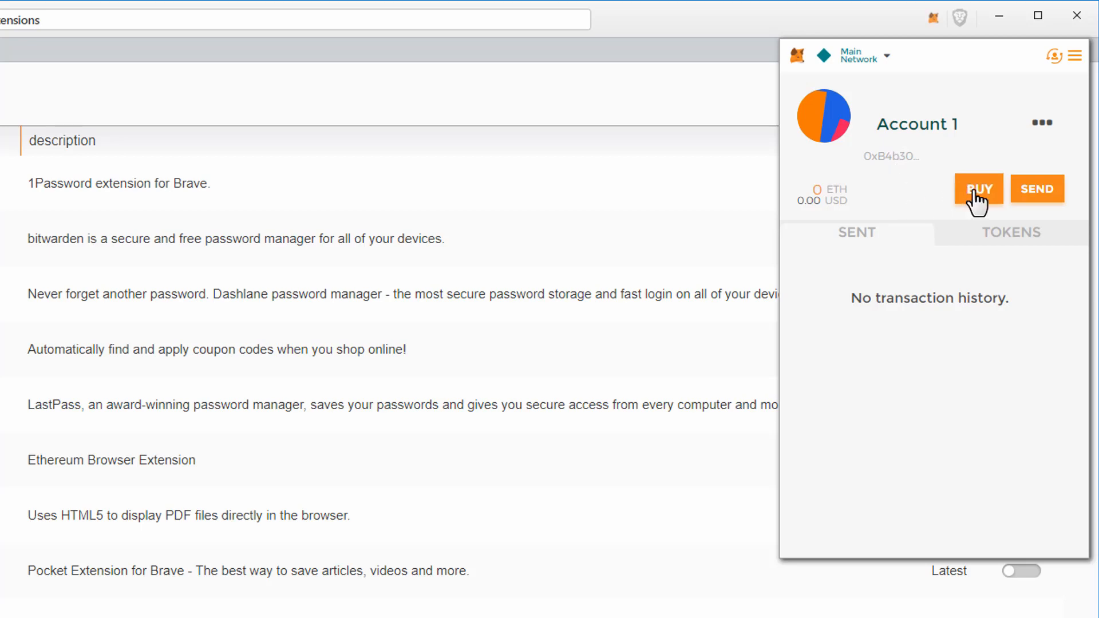
{"action": "left_click", "coordinate": [978, 189]}
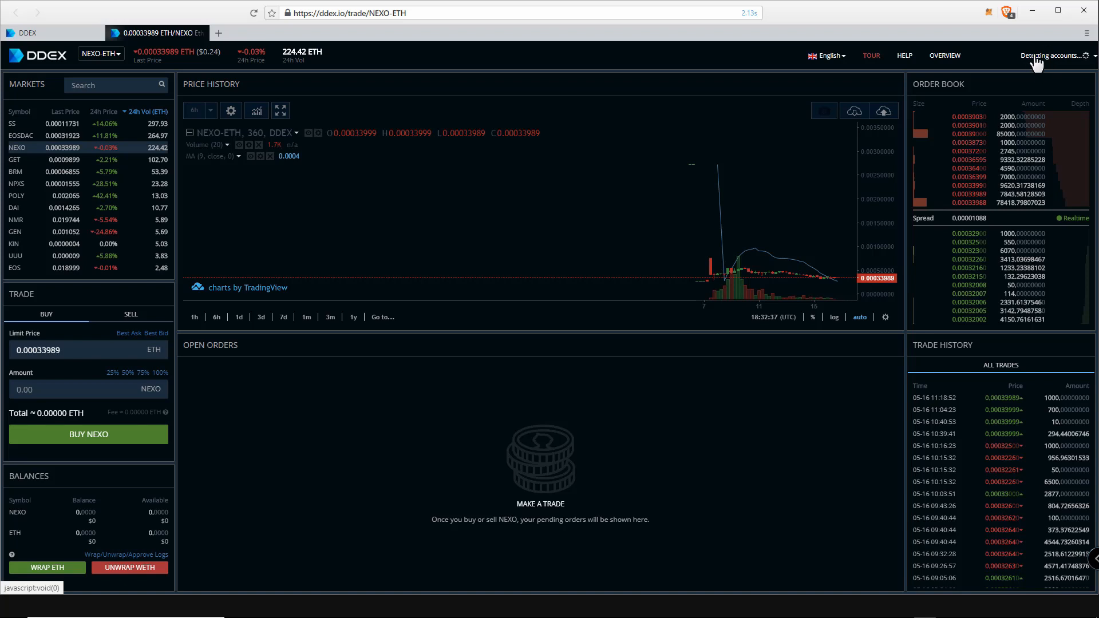
- Unlock MetaMask with the password and check DDEX shows the connected address holding 0.11 ETH
{"action": "left_click", "coordinate": [988, 12]}
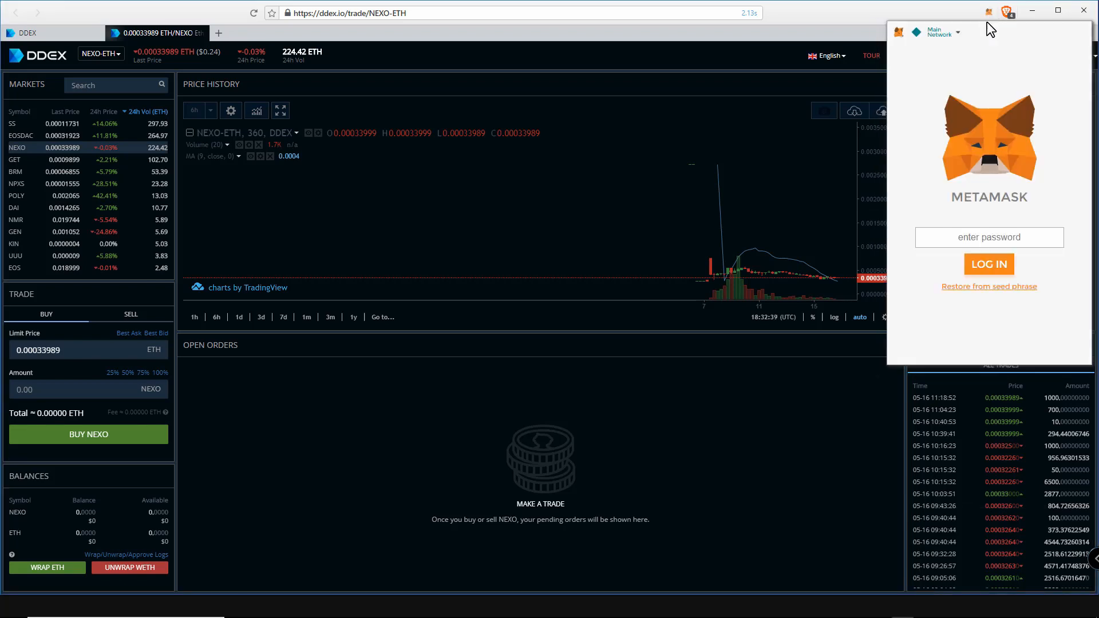
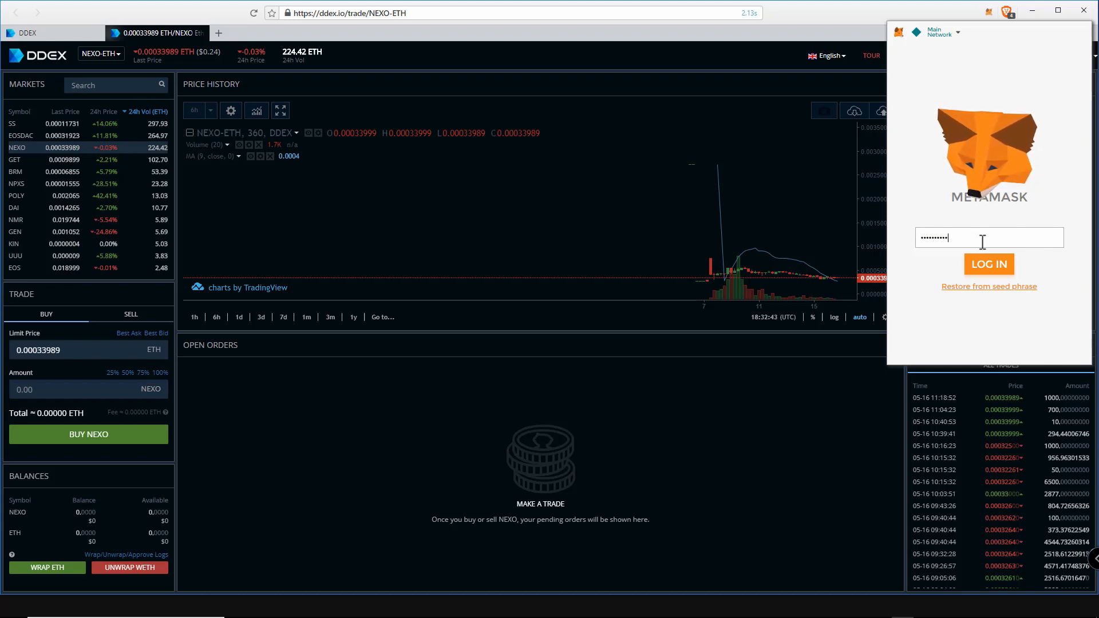
{"action": "left_click", "coordinate": [988, 264]}
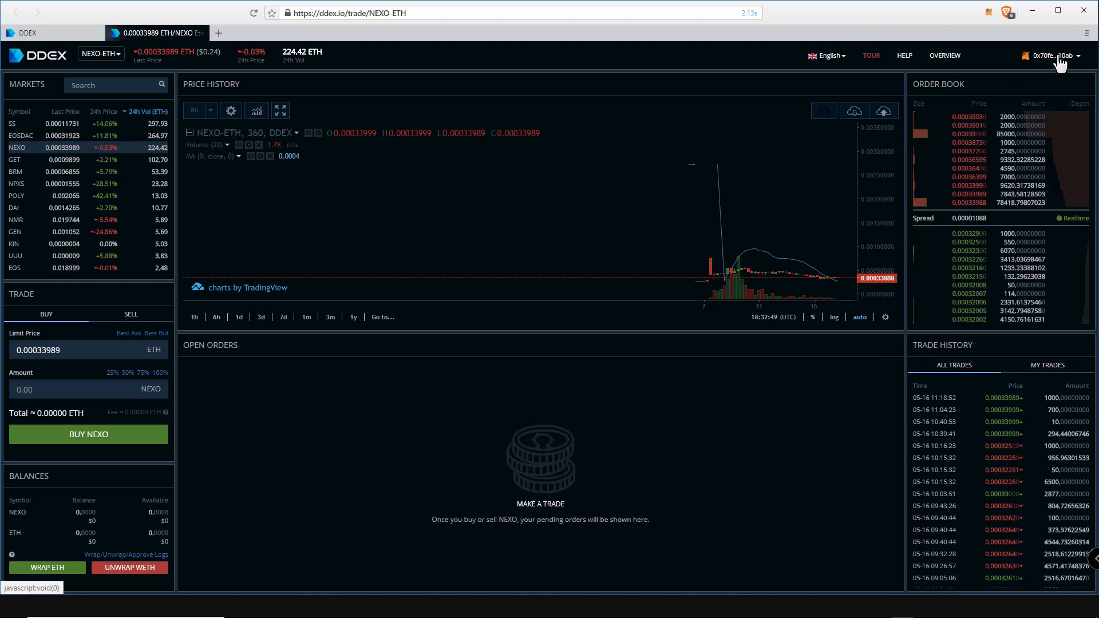
{"action": "left_click", "coordinate": [1052, 55]}
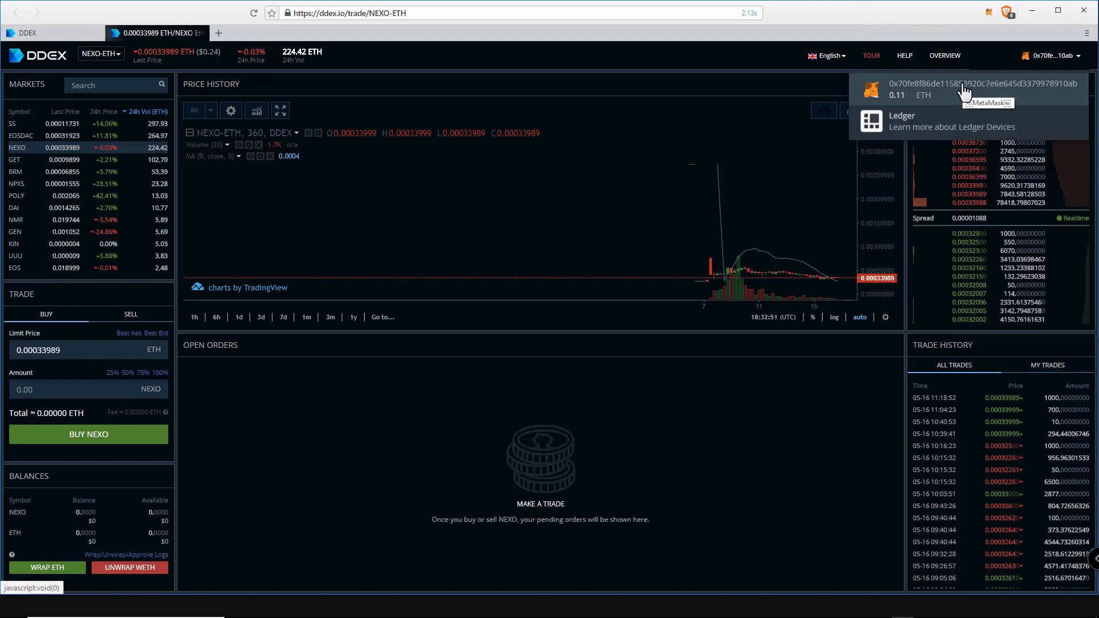
{"action": "mouse_move", "coordinate": [942, 23]}
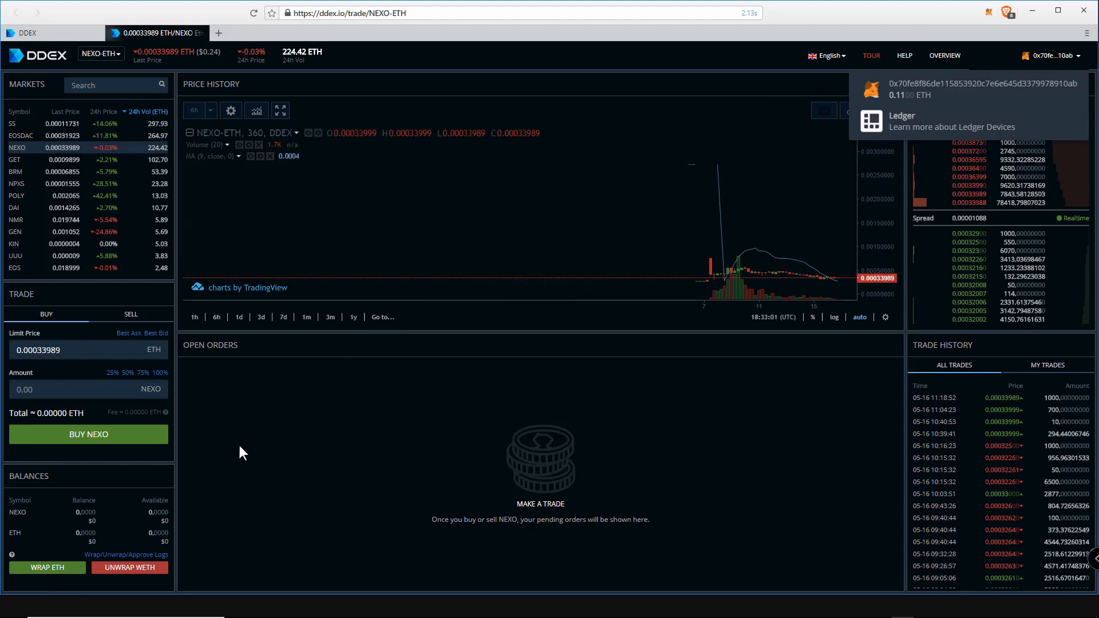
{"action": "mouse_move", "coordinate": [47, 567]}
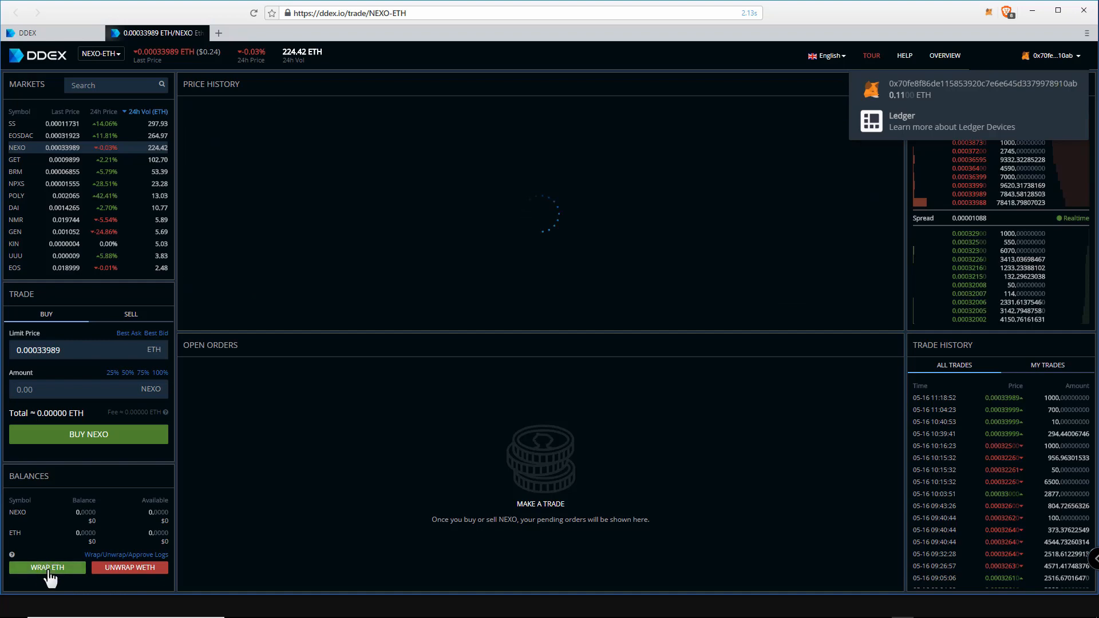
- Request wrapping 0.1 ETH into WETH from Balances and bring up MetaMask's confirmation
{"action": "left_click", "coordinate": [47, 567]}
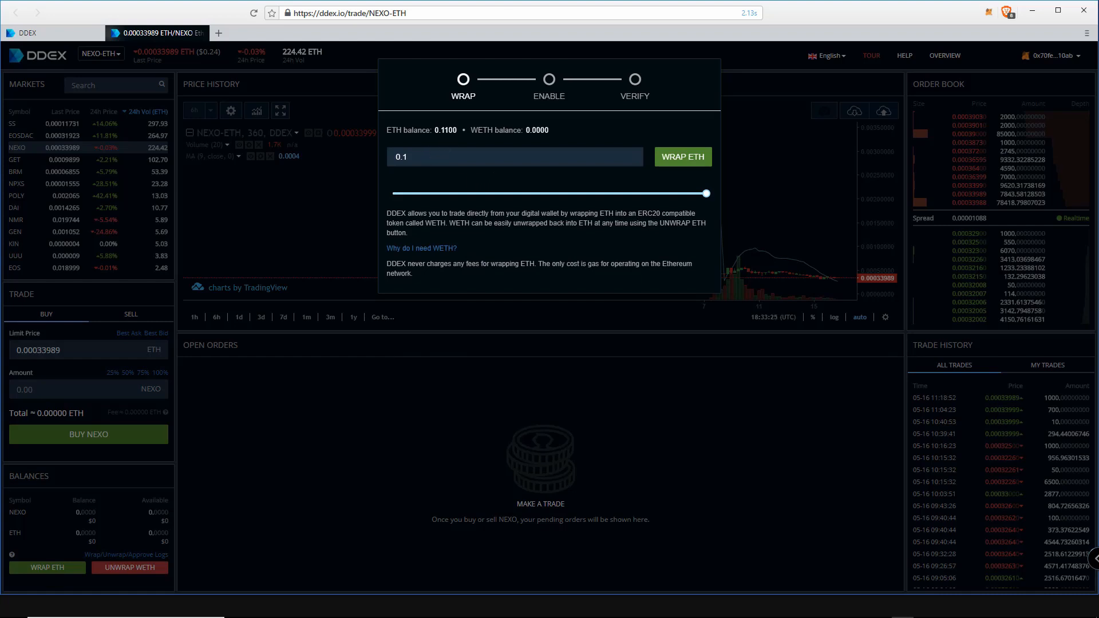
{"action": "double_click", "coordinate": [445, 130]}
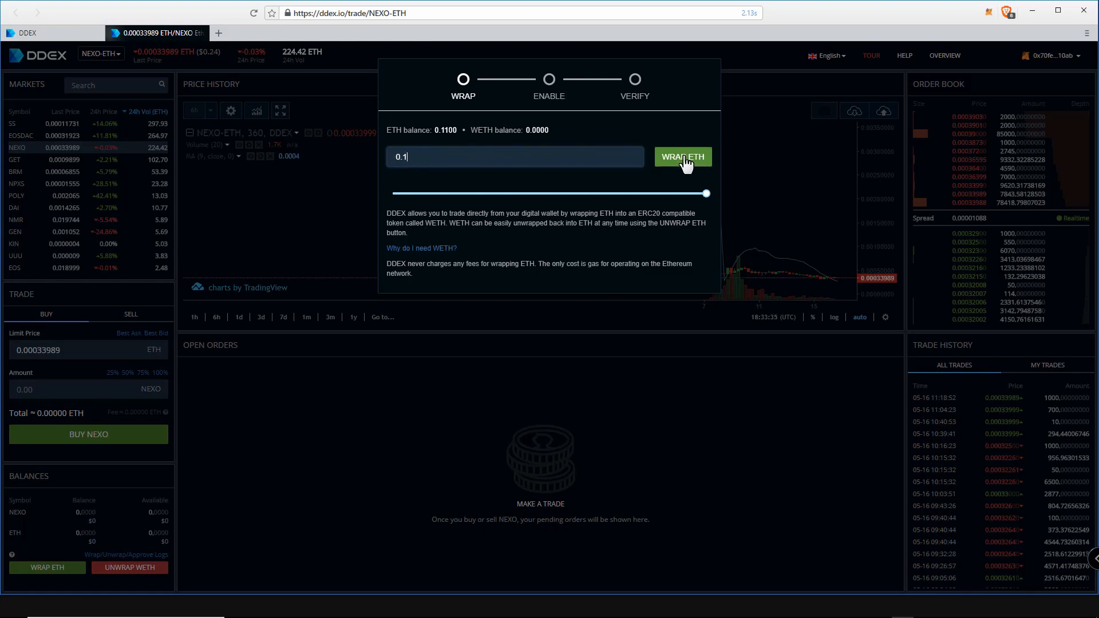
{"action": "left_click", "coordinate": [683, 157]}
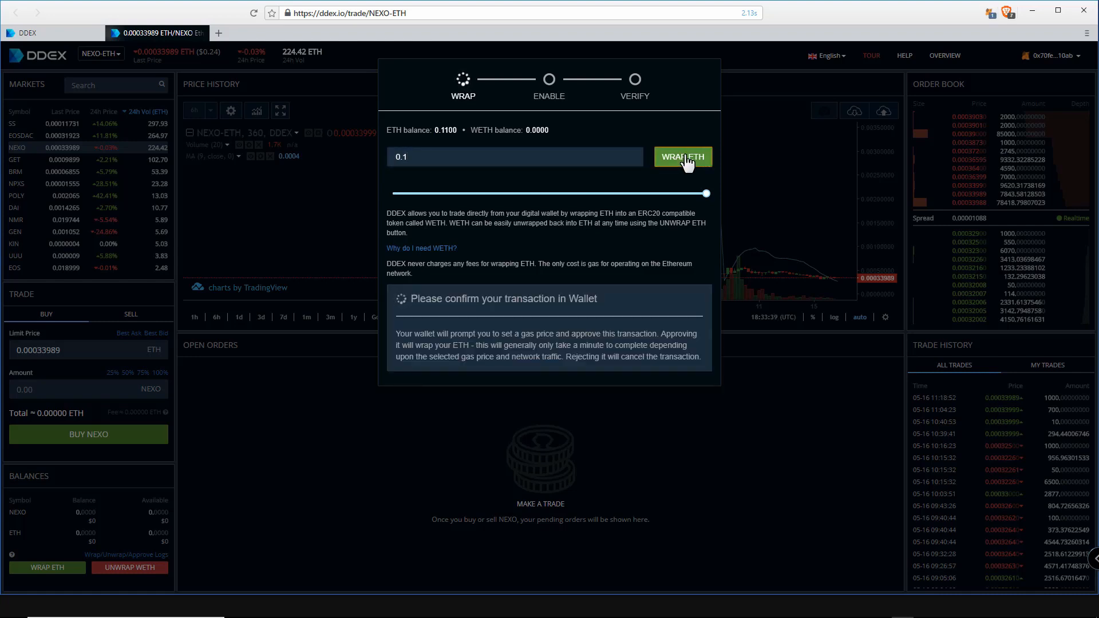
{"action": "left_click", "coordinate": [992, 14]}
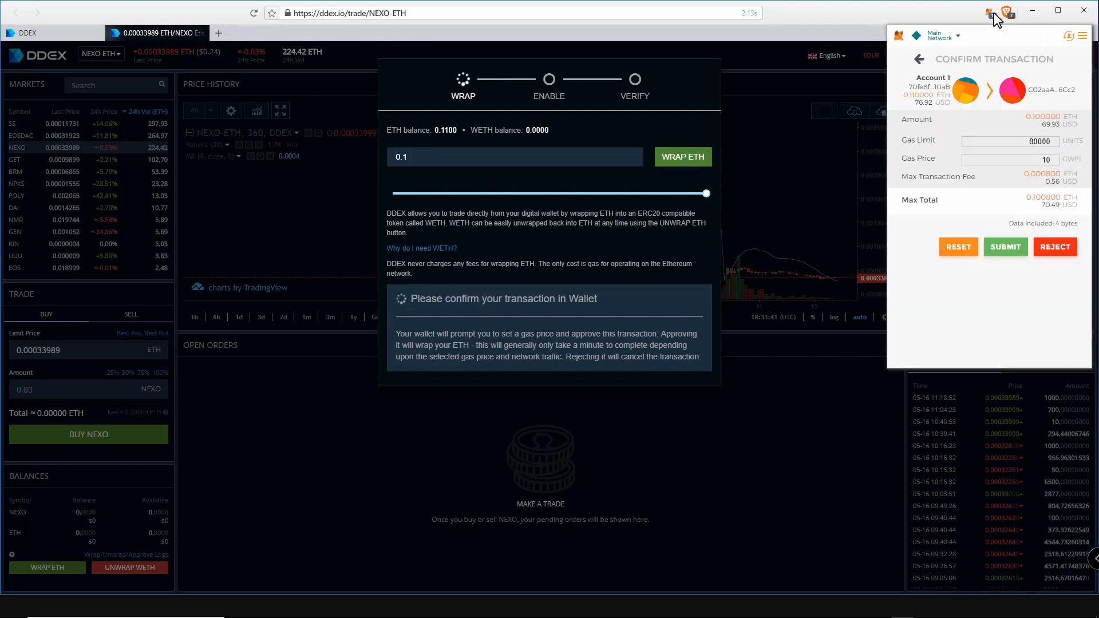
{"action": "mouse_move", "coordinate": [1006, 247]}
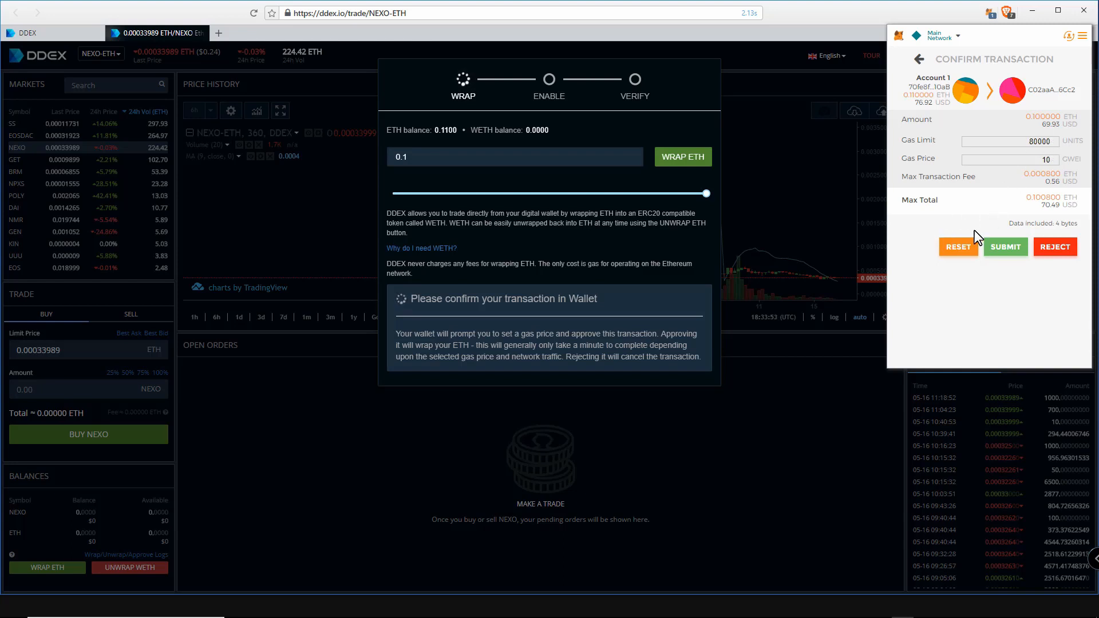
{"action": "mouse_move", "coordinate": [1005, 252]}
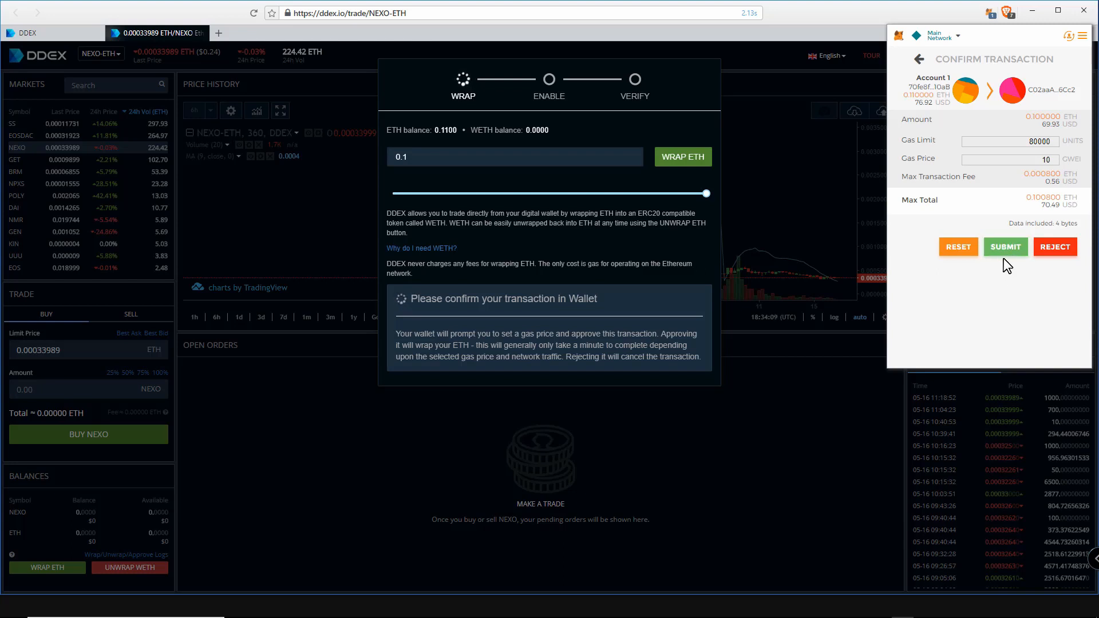
- Submit the 0.1 ETH wrap transaction in MetaMask's Confirm Transaction popup
{"action": "left_click", "coordinate": [1005, 247]}
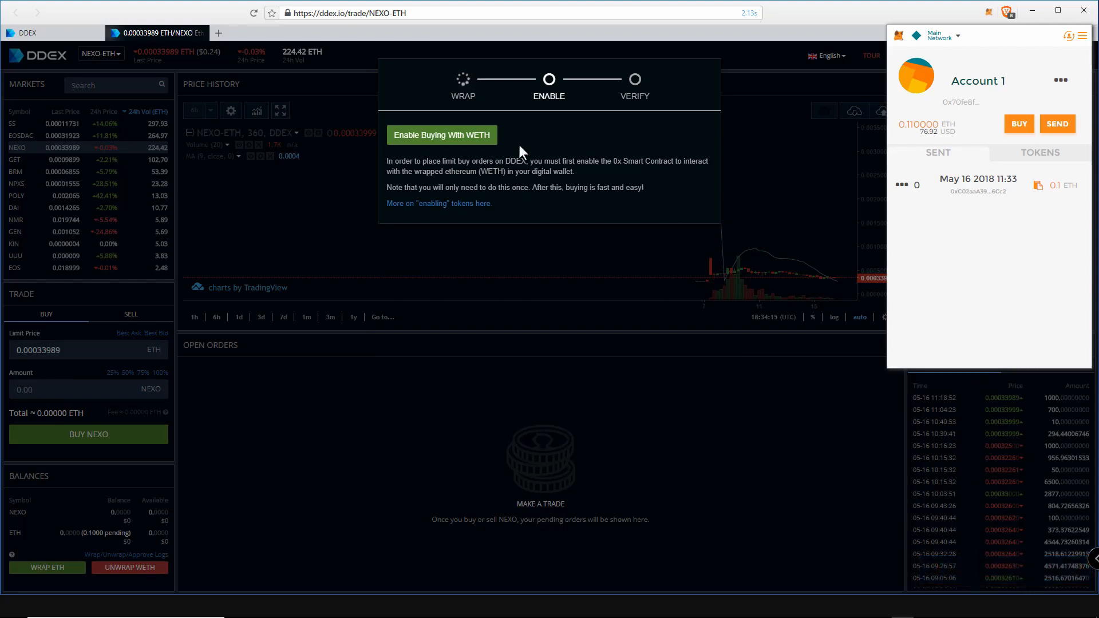
{"action": "mouse_move", "coordinate": [452, 141]}
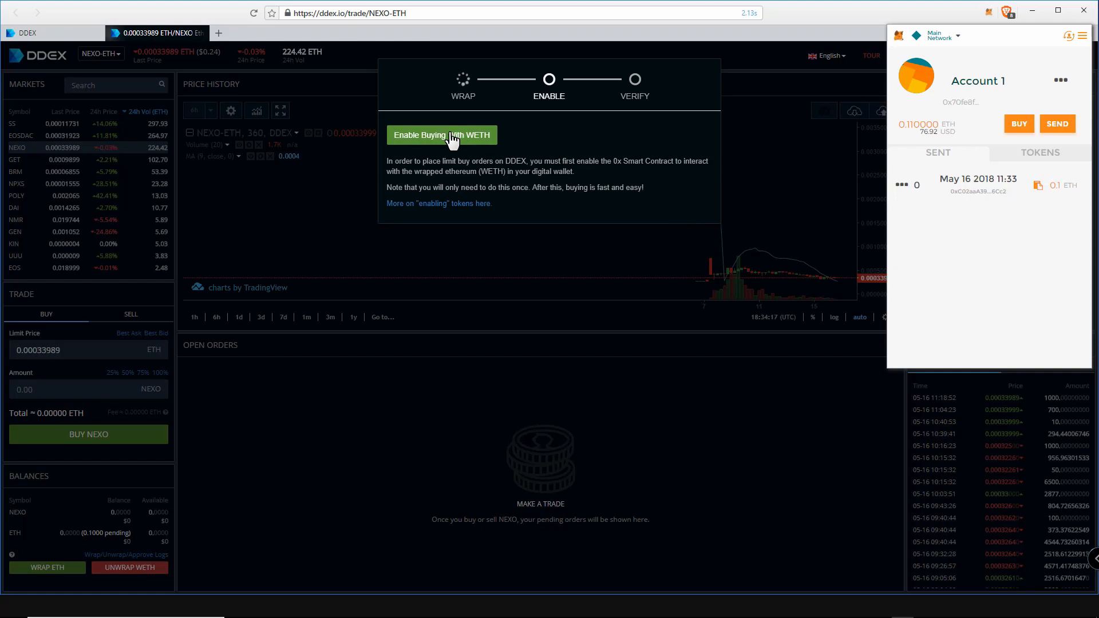
- Enable Buying With WETH and submit the approval transaction in MetaMask
{"action": "left_click", "coordinate": [441, 135]}
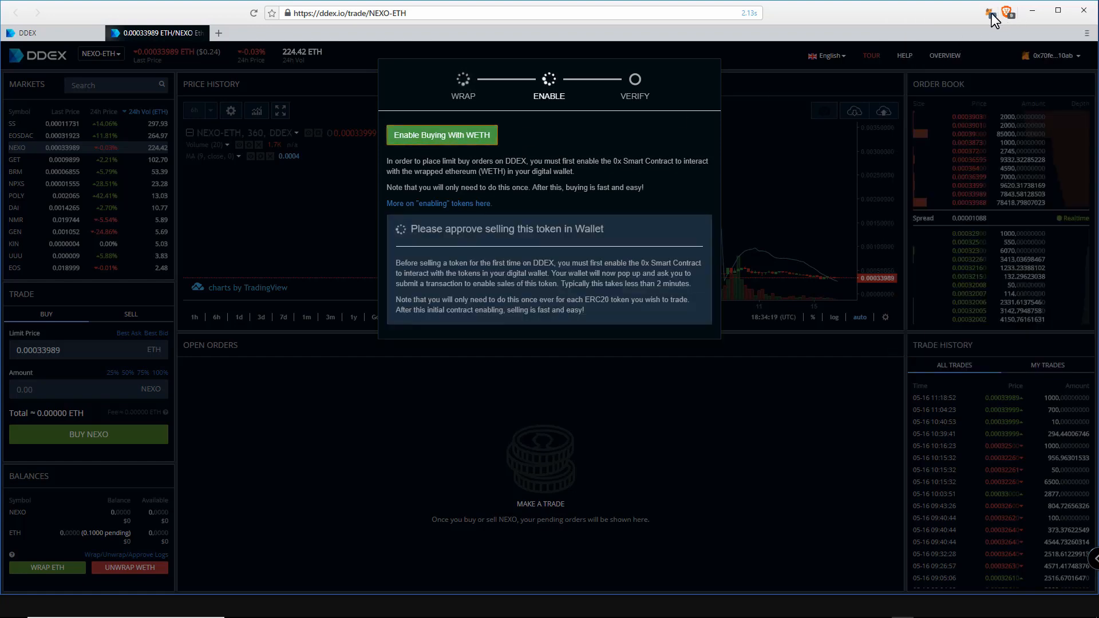
{"action": "left_click", "coordinate": [992, 12]}
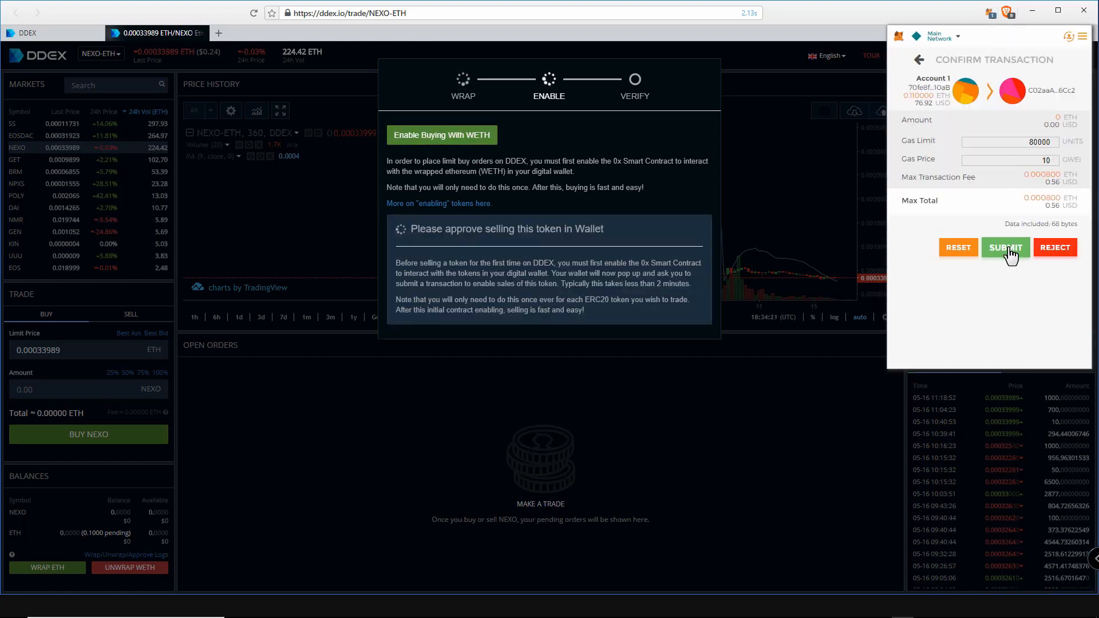
{"action": "left_click", "coordinate": [1006, 247]}
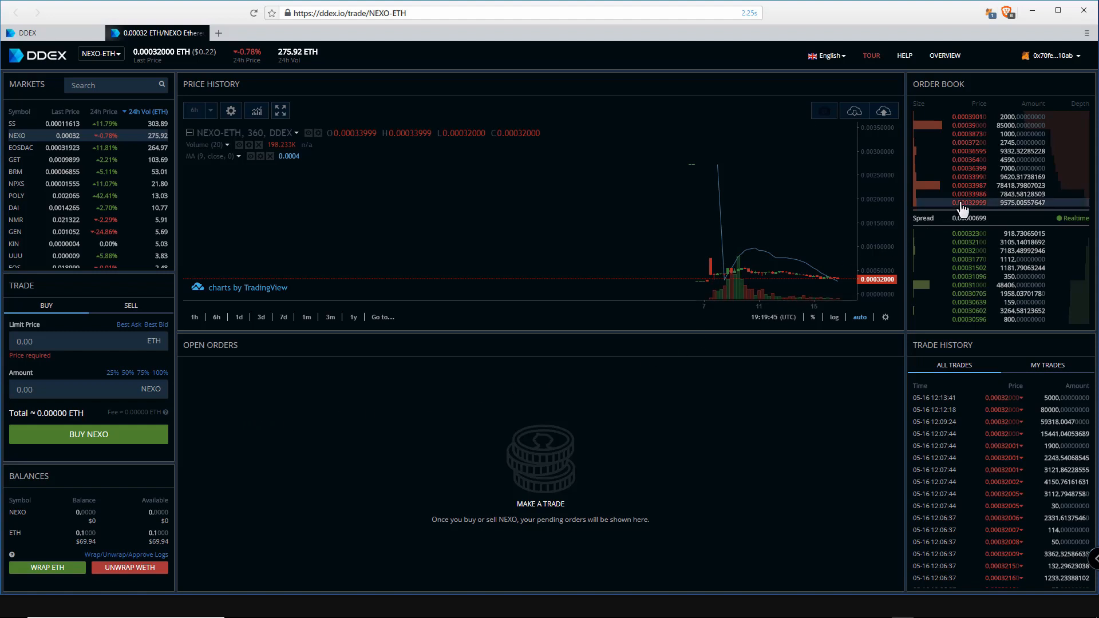
- Fill Limit Price from the lowest ask 0.00032999, set Amount to 100% and place the NEXO buy order
{"action": "left_click", "coordinate": [970, 203]}
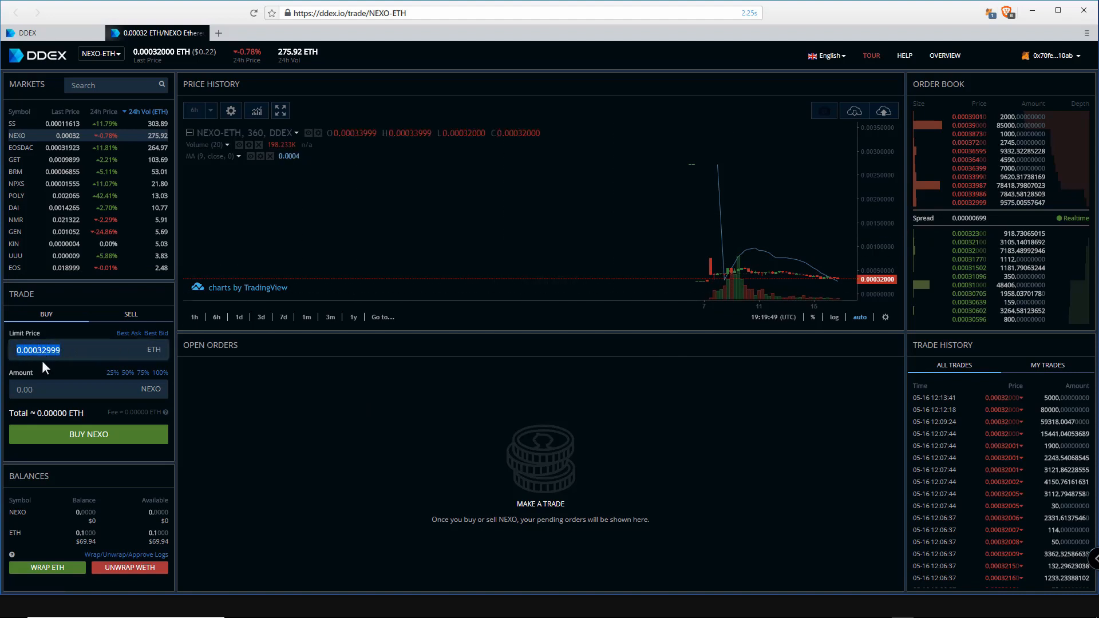
{"action": "mouse_move", "coordinate": [65, 382]}
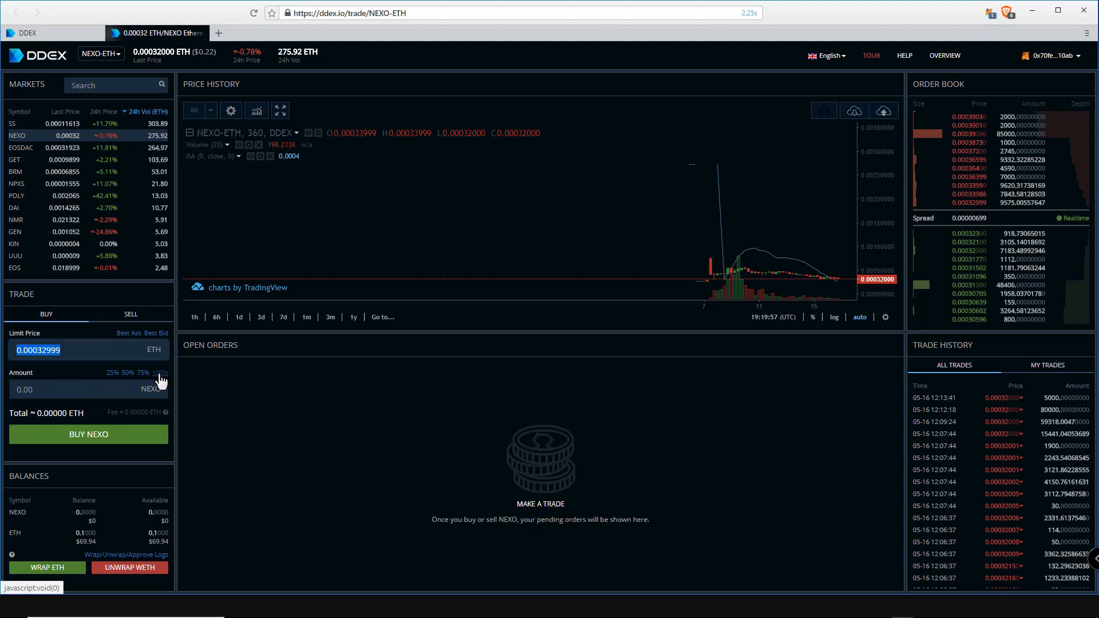
{"action": "left_click", "coordinate": [159, 373]}
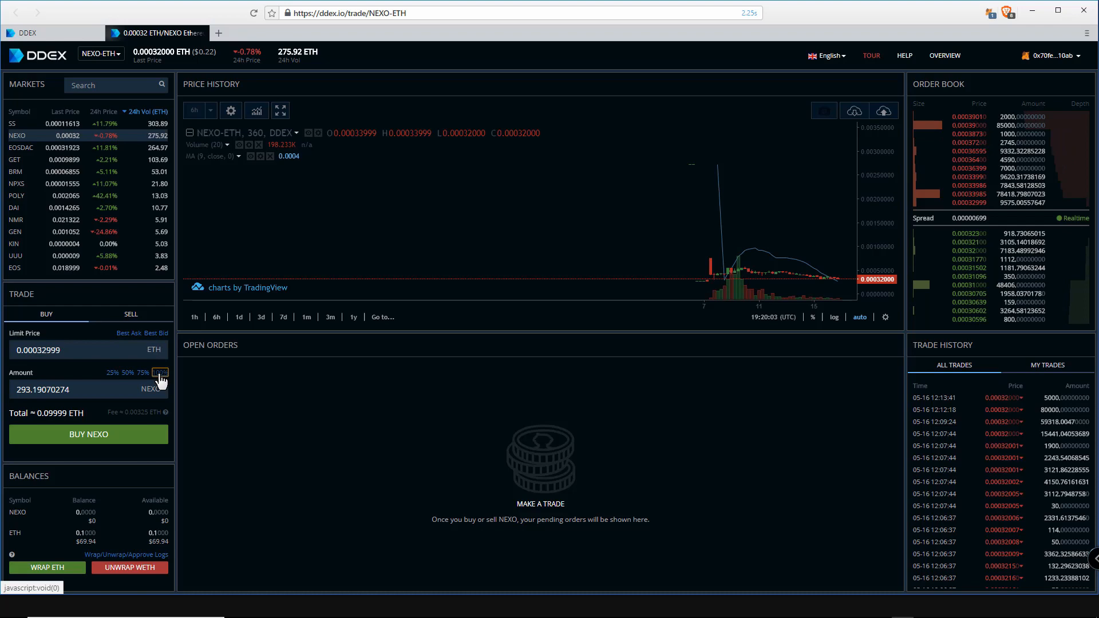
{"action": "mouse_move", "coordinate": [126, 436]}
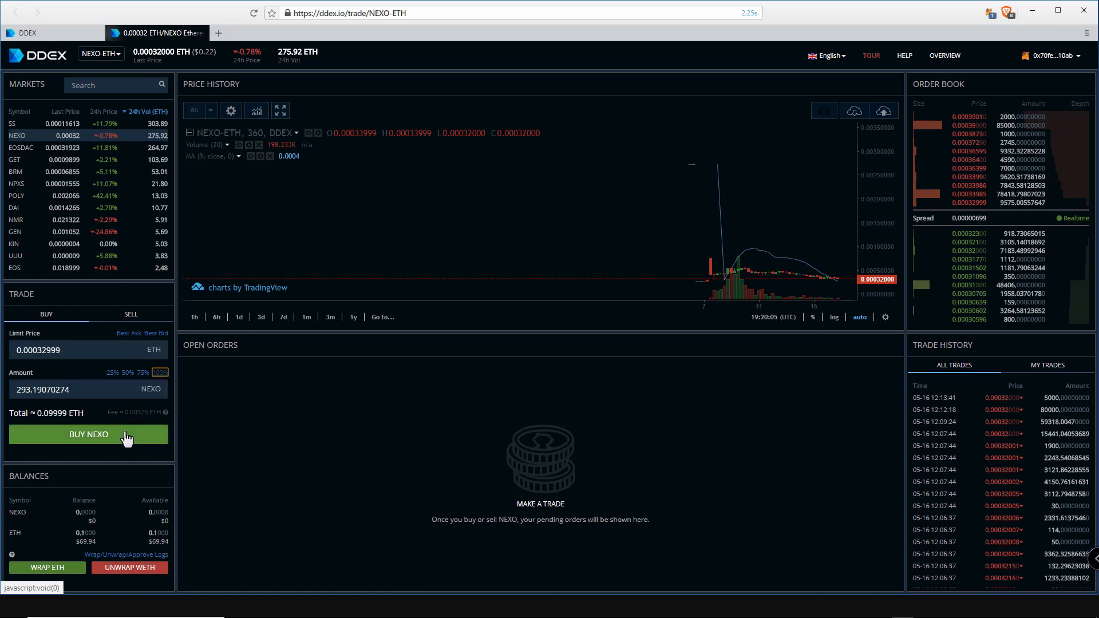
{"action": "left_click", "coordinate": [88, 434]}
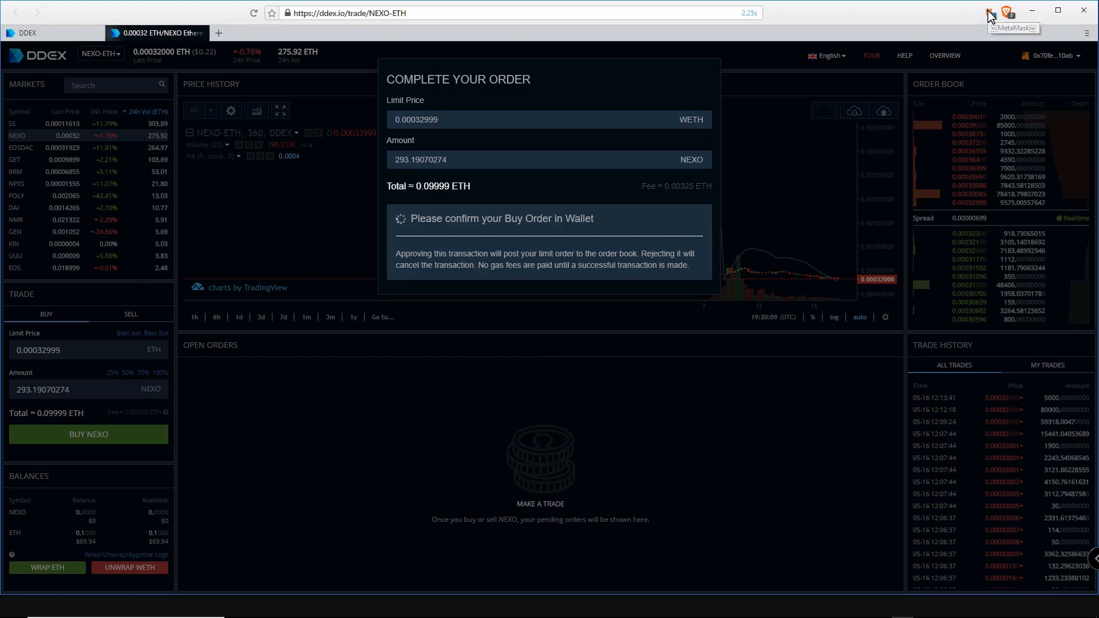
- Sign the NEXO buy order's message request in the MetaMask wallet
{"action": "left_click", "coordinate": [1006, 13]}
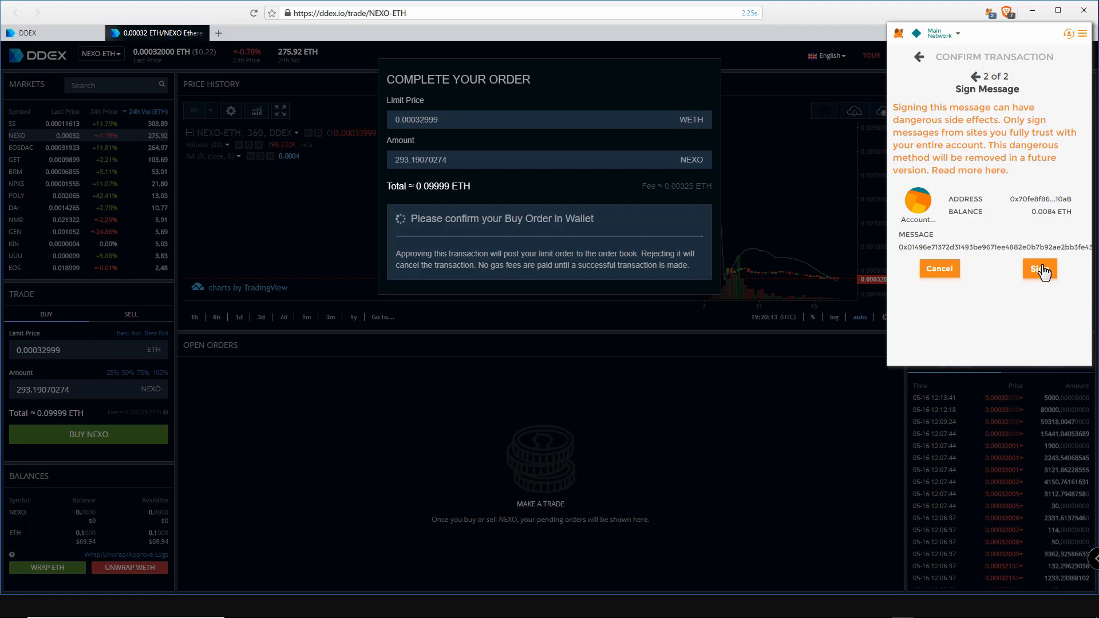
{"action": "left_click", "coordinate": [1040, 268]}
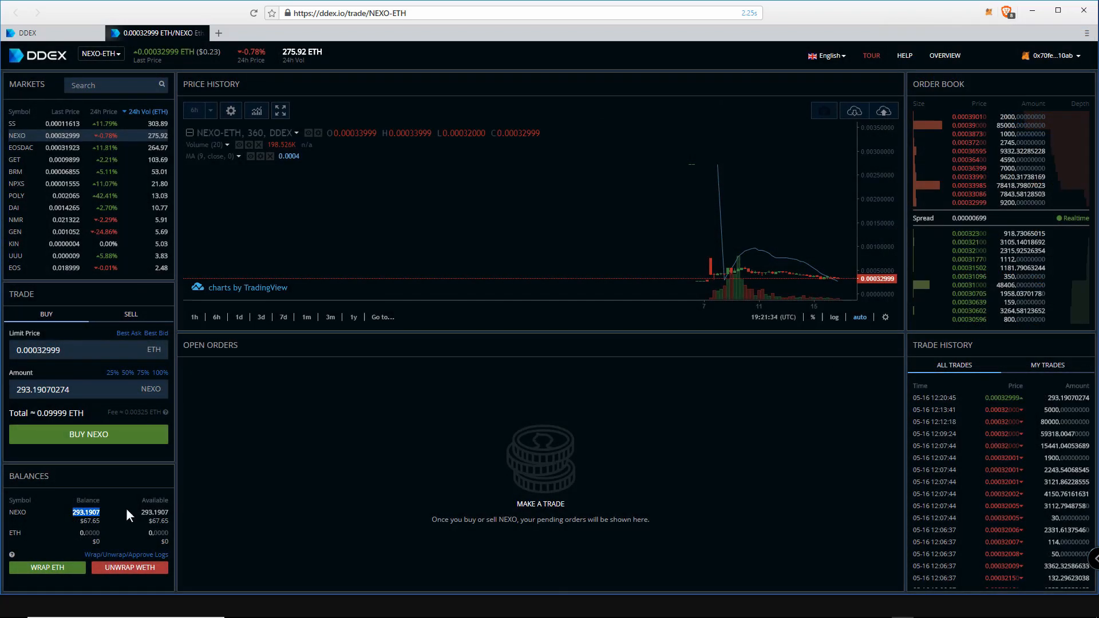
{"action": "mouse_move", "coordinate": [227, 506]}
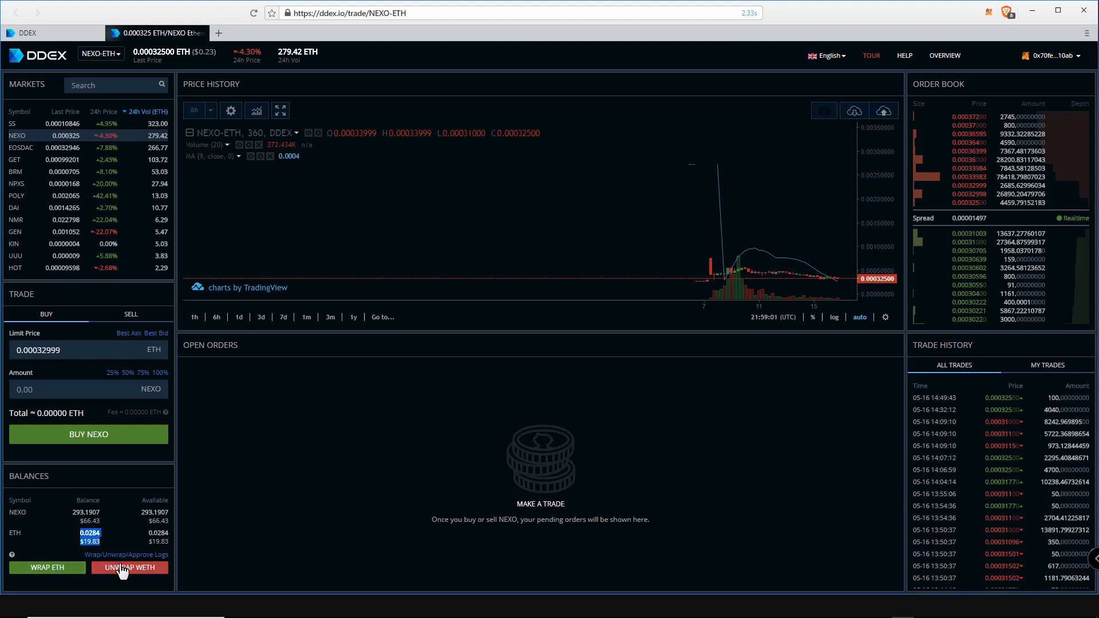
- Unwrap the remaining 0.02844 WETH to ETH and submit the transaction in MetaMask
{"action": "left_click", "coordinate": [130, 568]}
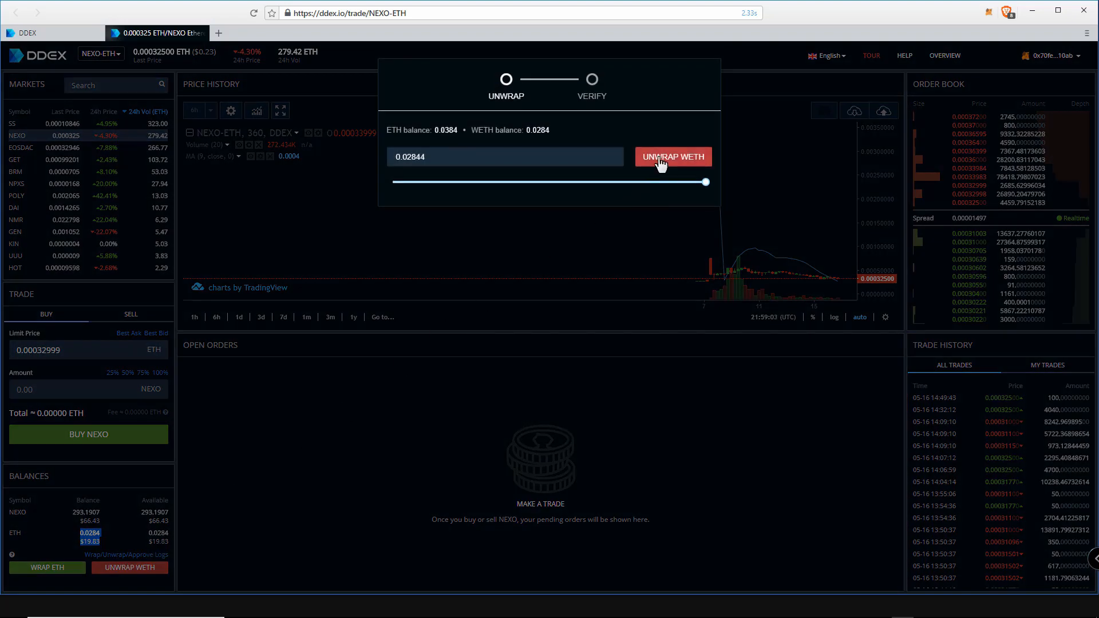
{"action": "left_click", "coordinate": [672, 157]}
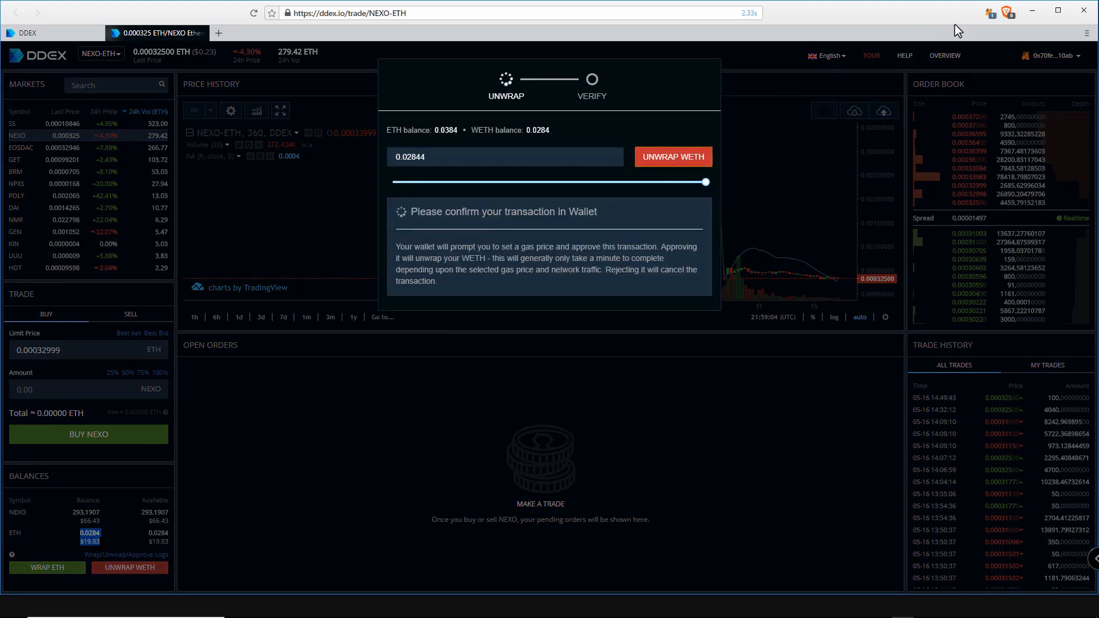
{"action": "left_click", "coordinate": [989, 12]}
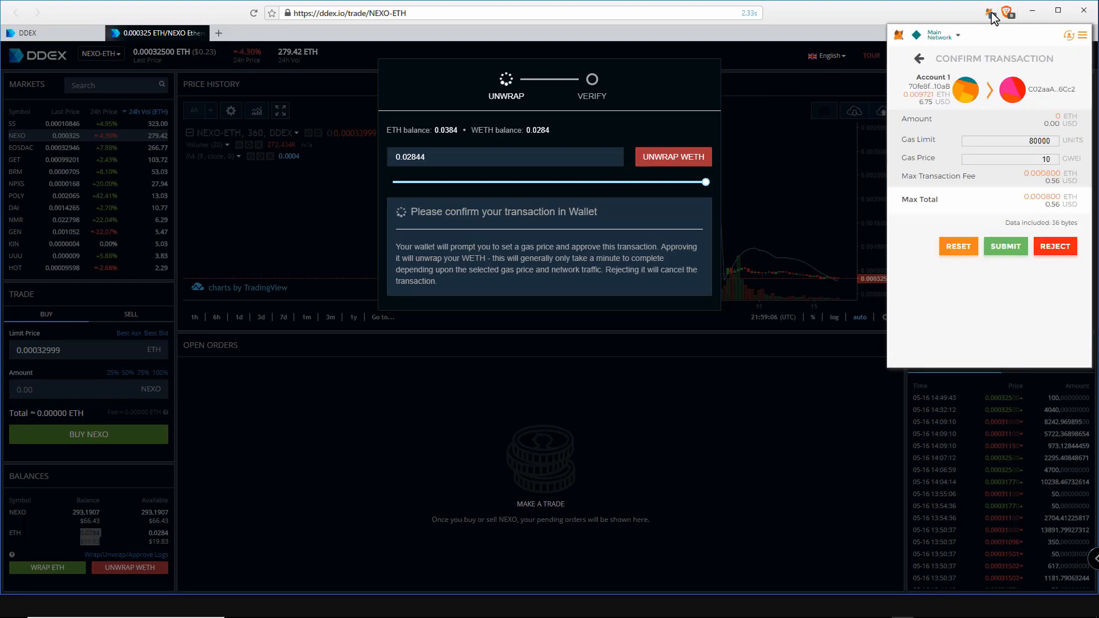
{"action": "mouse_move", "coordinate": [1010, 199]}
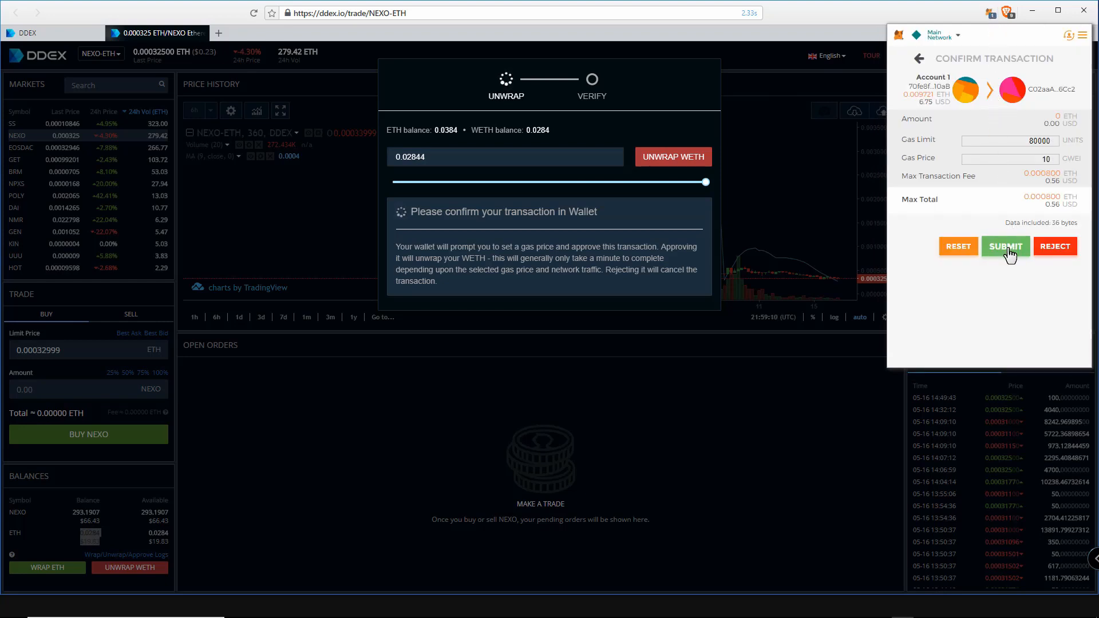
{"action": "left_click", "coordinate": [1006, 246]}
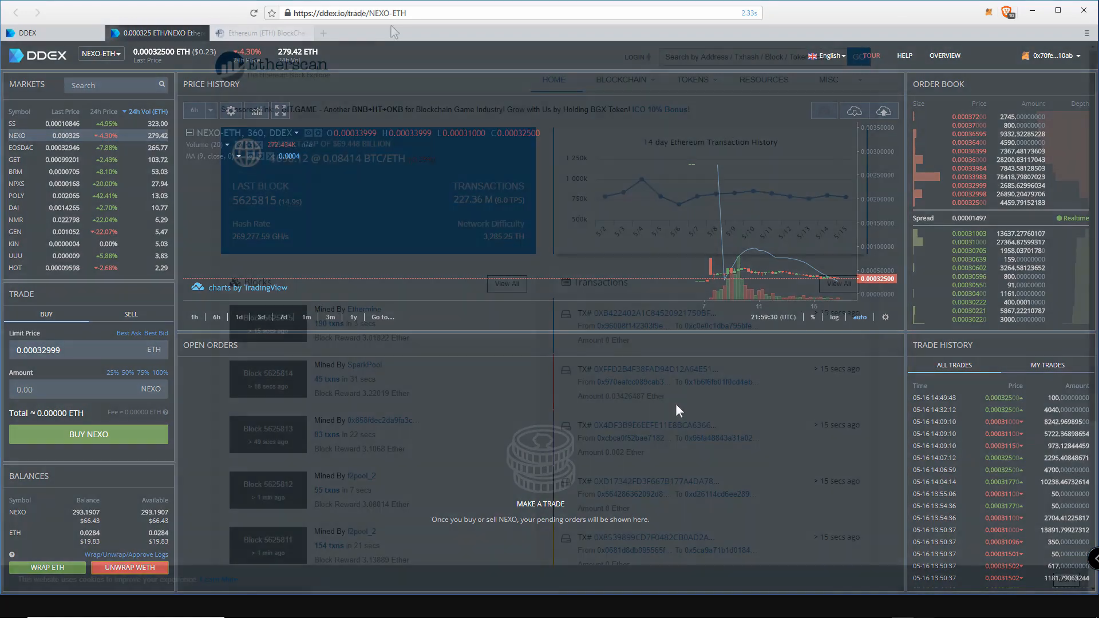
{"action": "left_click", "coordinate": [264, 33]}
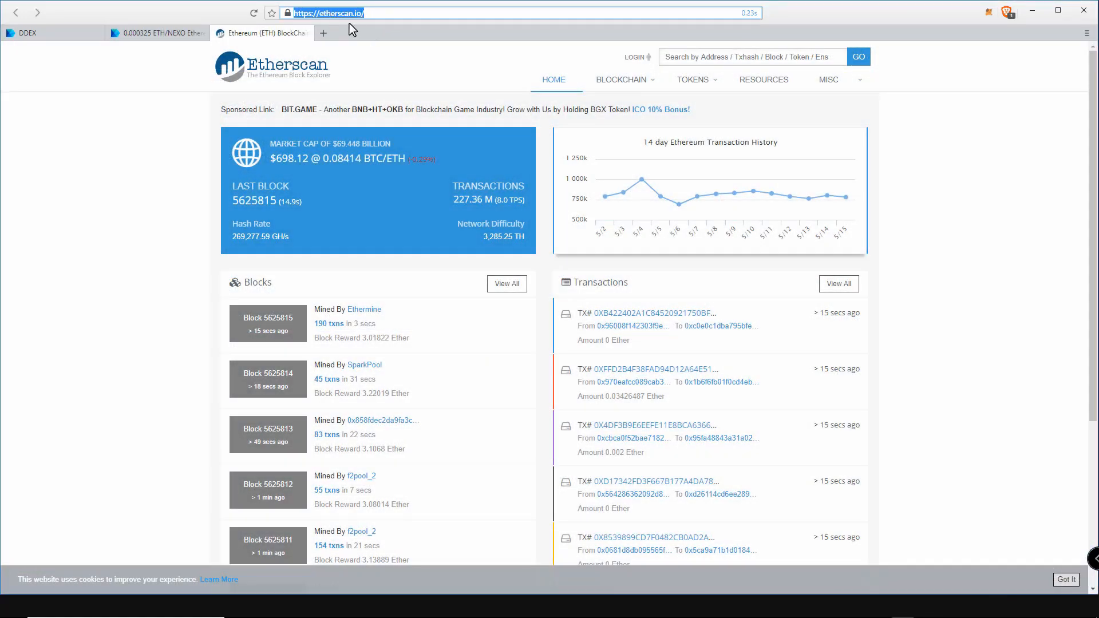
{"action": "left_click", "coordinate": [989, 15]}
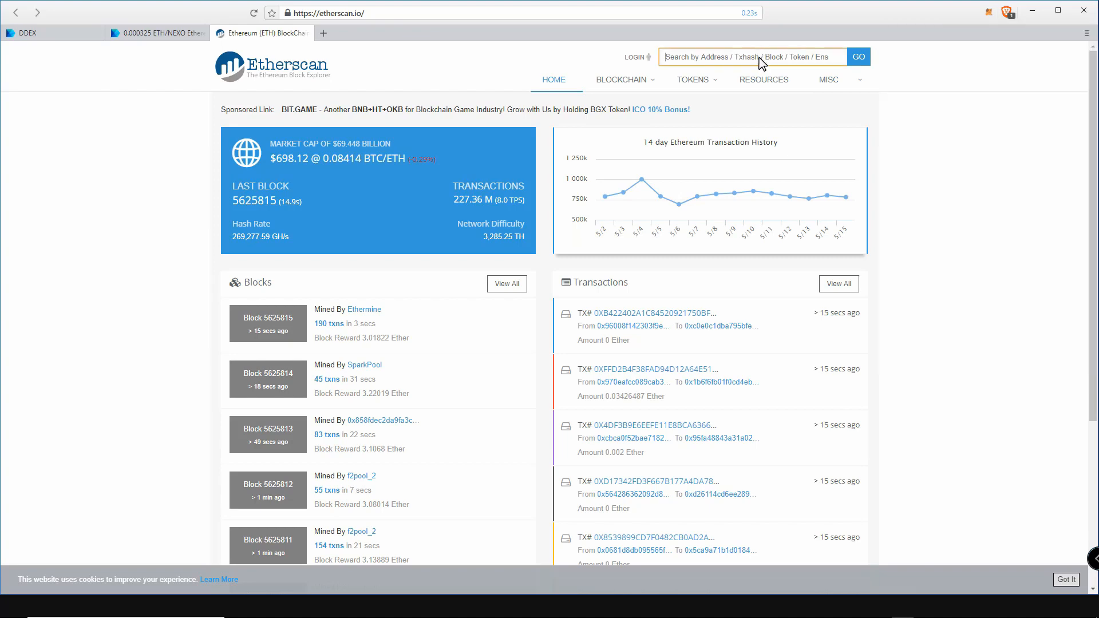
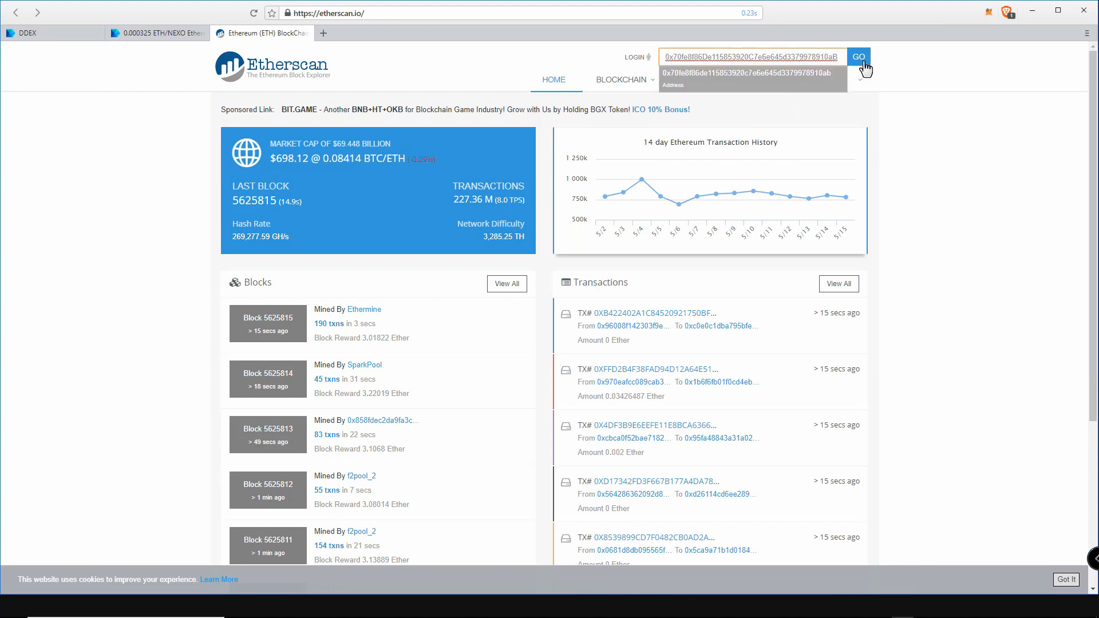
{"action": "left_click", "coordinate": [858, 58]}
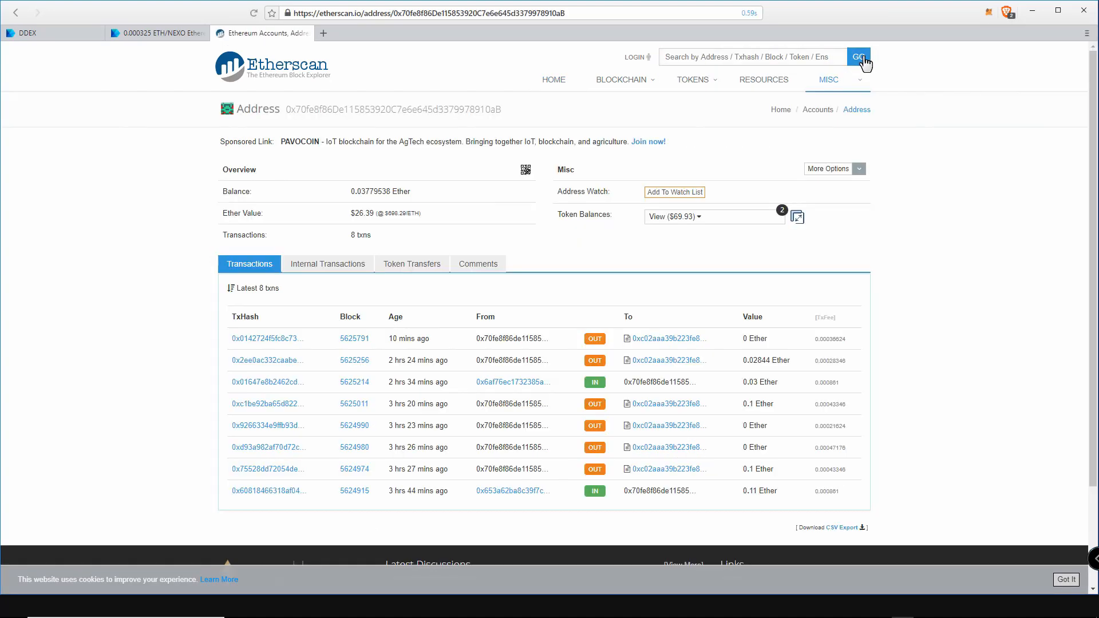
{"action": "mouse_move", "coordinate": [751, 221]}
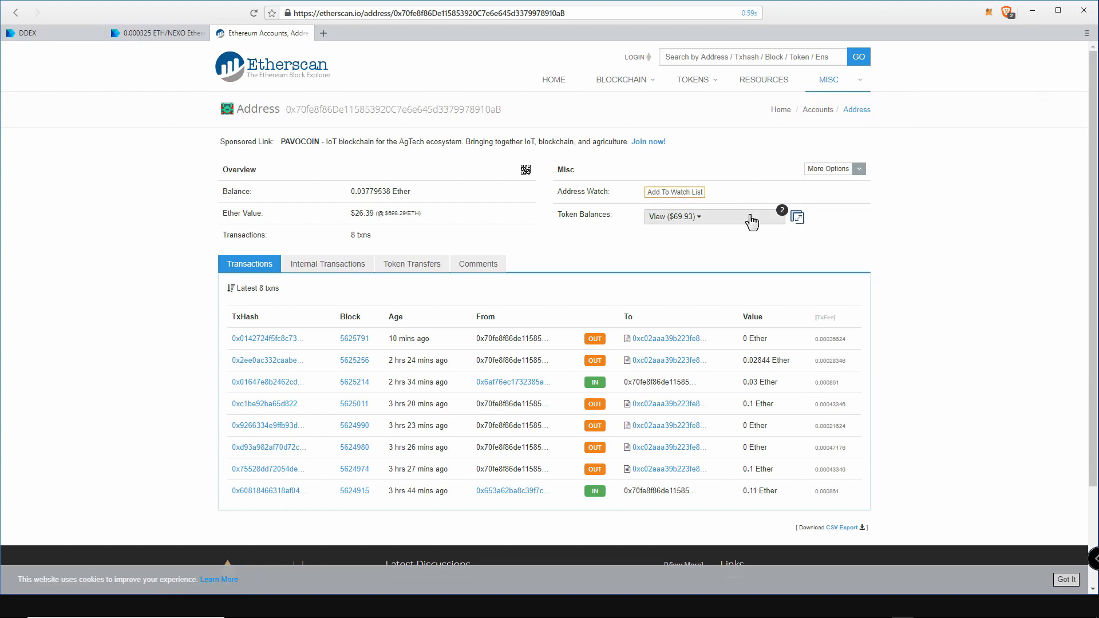
- View the wallet's token balances, open its Nexo holdings and copy the Nexo contract address
{"action": "left_click", "coordinate": [672, 217]}
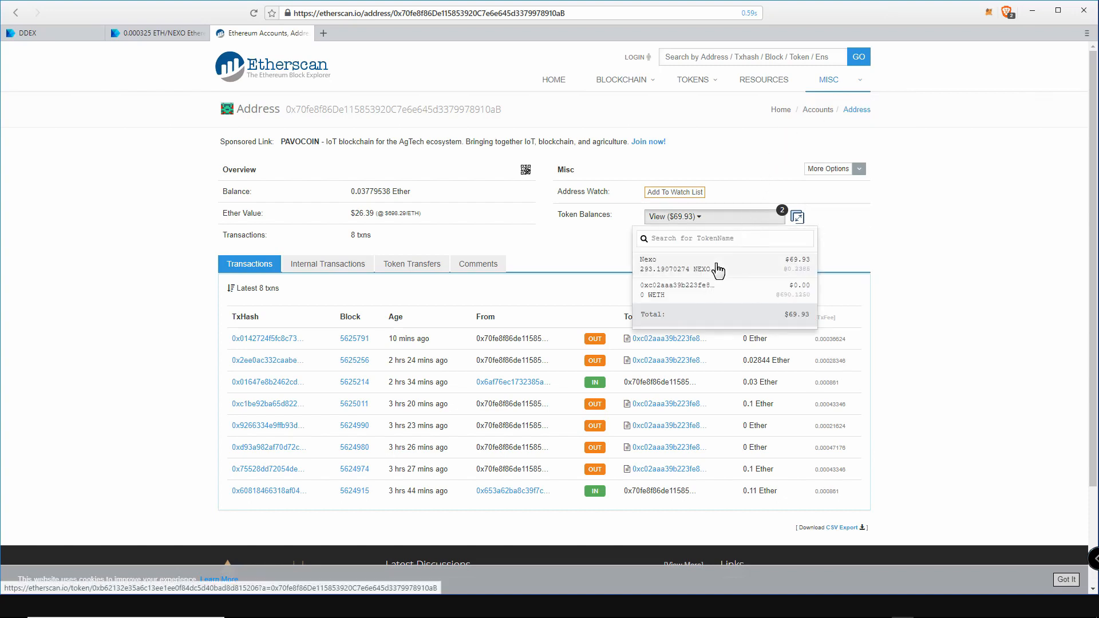
{"action": "mouse_move", "coordinate": [699, 273]}
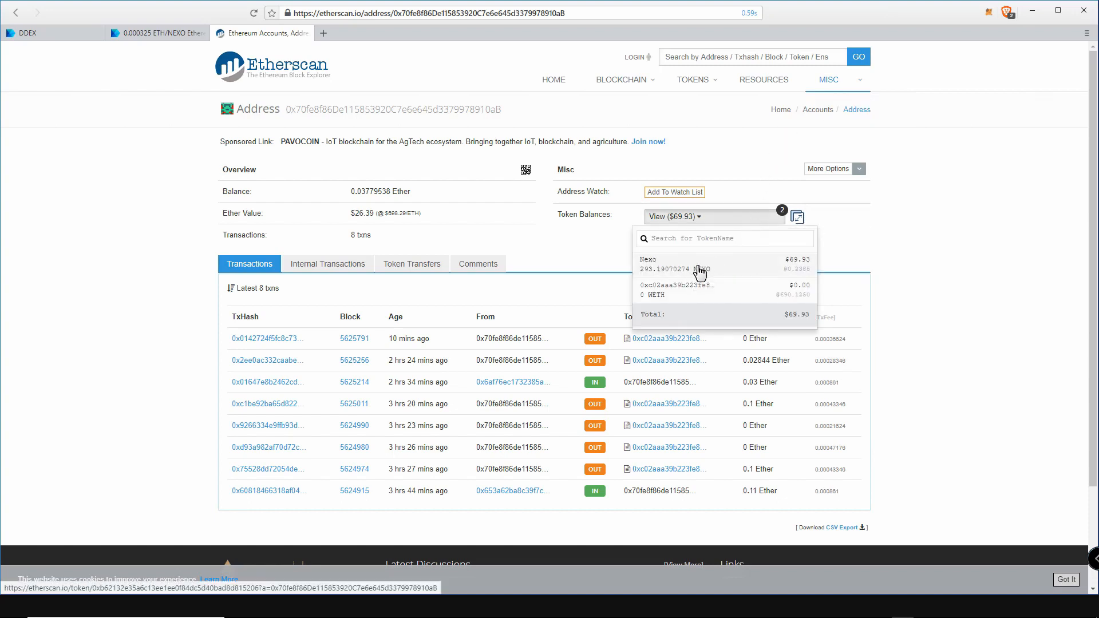
{"action": "mouse_move", "coordinate": [697, 272]}
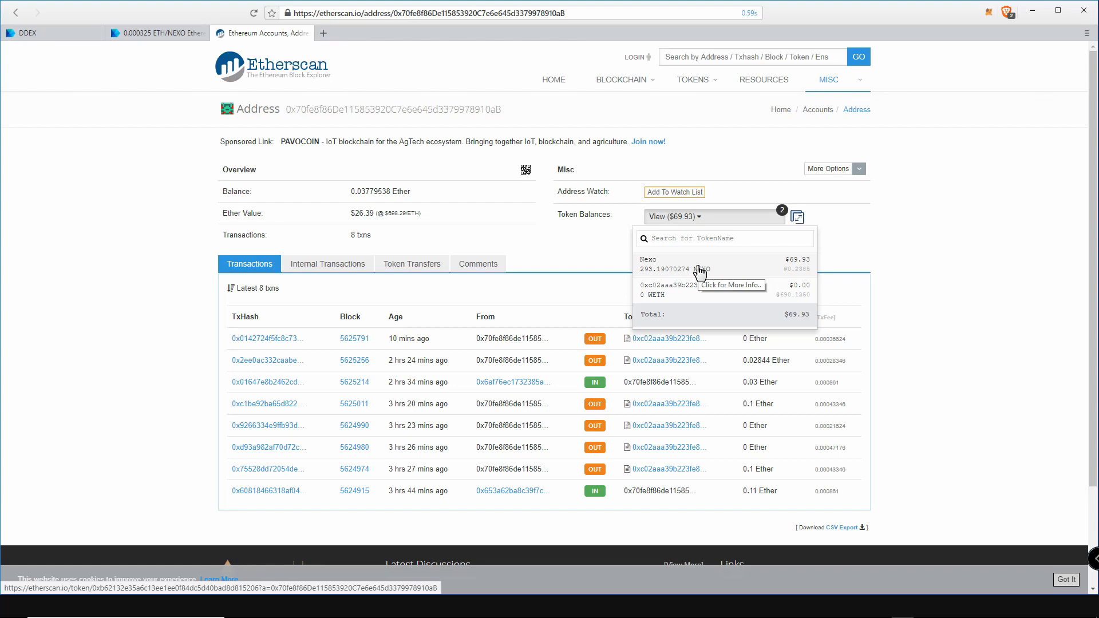
{"action": "mouse_move", "coordinate": [698, 272]}
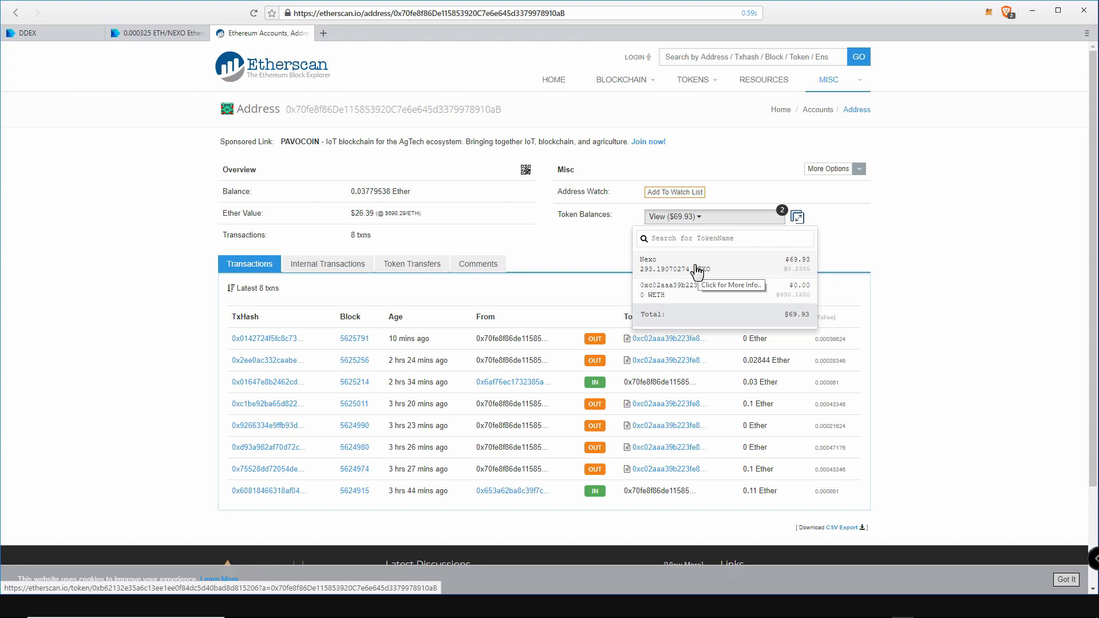
{"action": "left_click", "coordinate": [673, 266]}
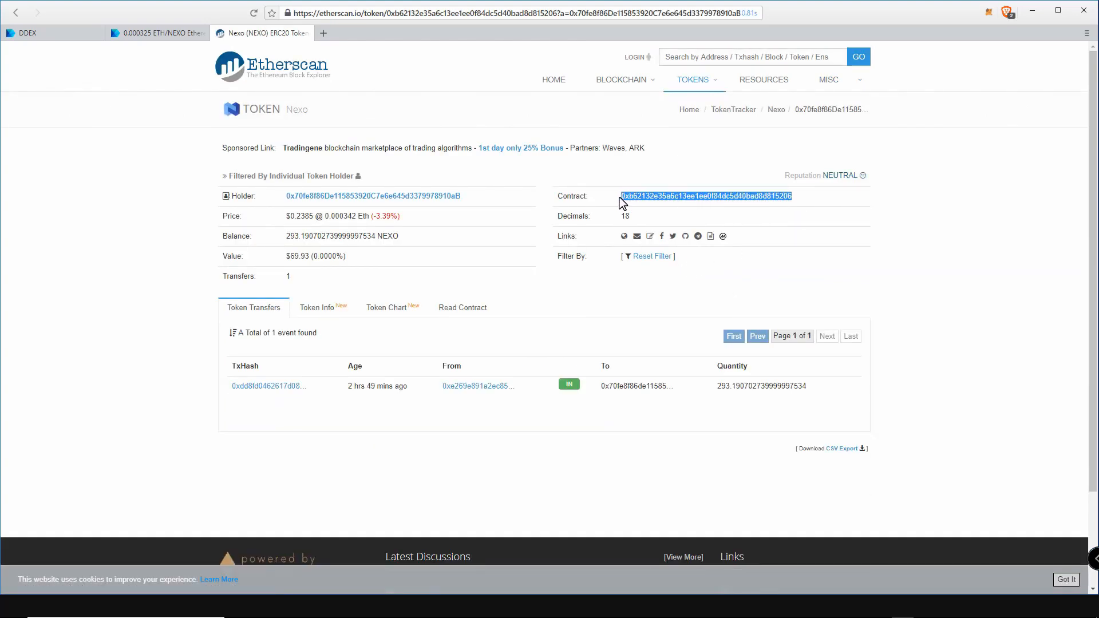
{"action": "right_click", "coordinate": [705, 196]}
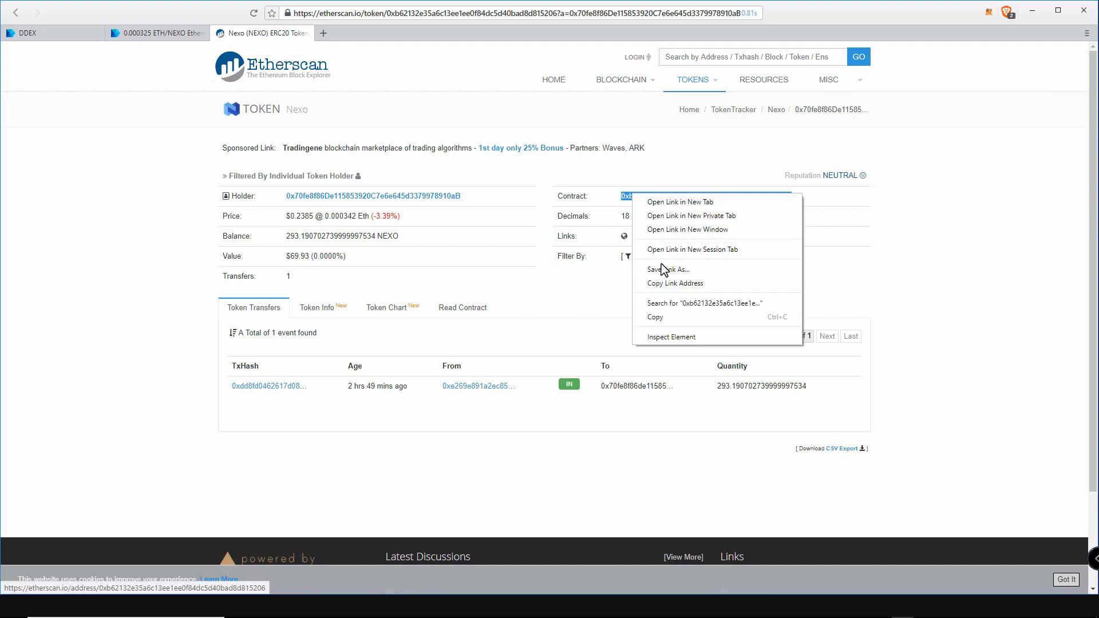
{"action": "mouse_move", "coordinate": [657, 318]}
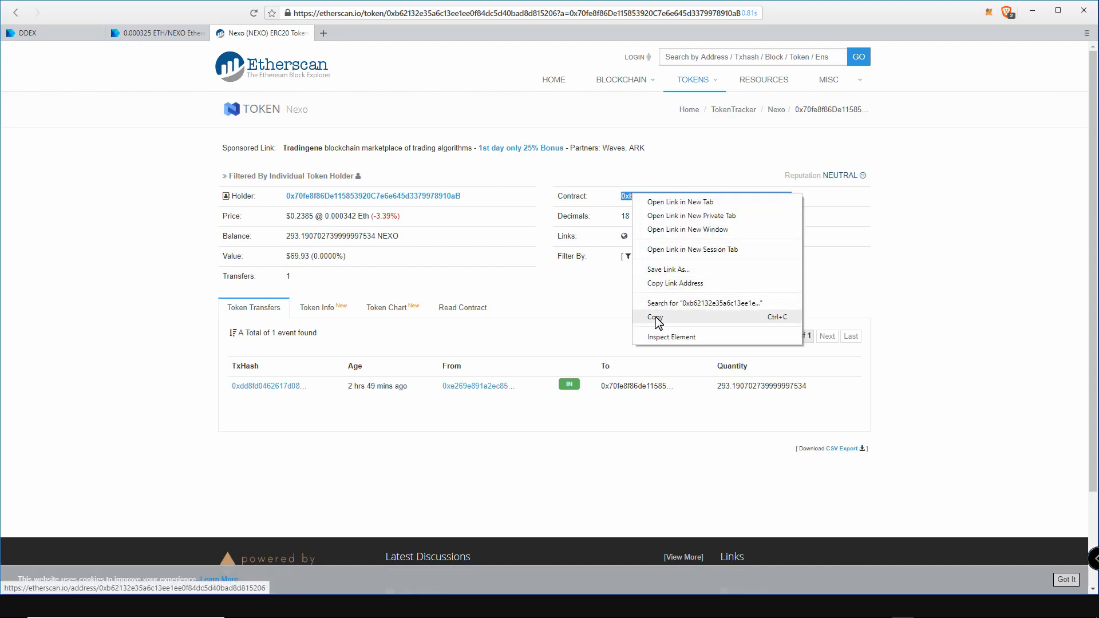
{"action": "left_click", "coordinate": [654, 318]}
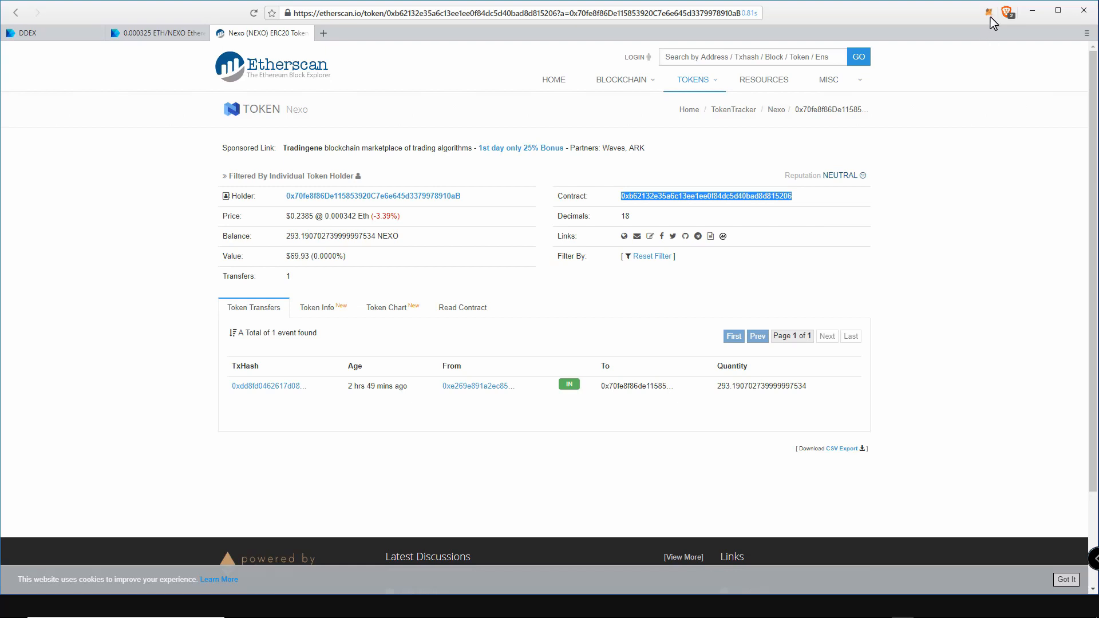
- Add custom token NEXO from contract 0xb62132e35a6c13ee1ee0f84dc5d40bad8d815206 with 18 decimals
{"action": "left_click", "coordinate": [989, 12]}
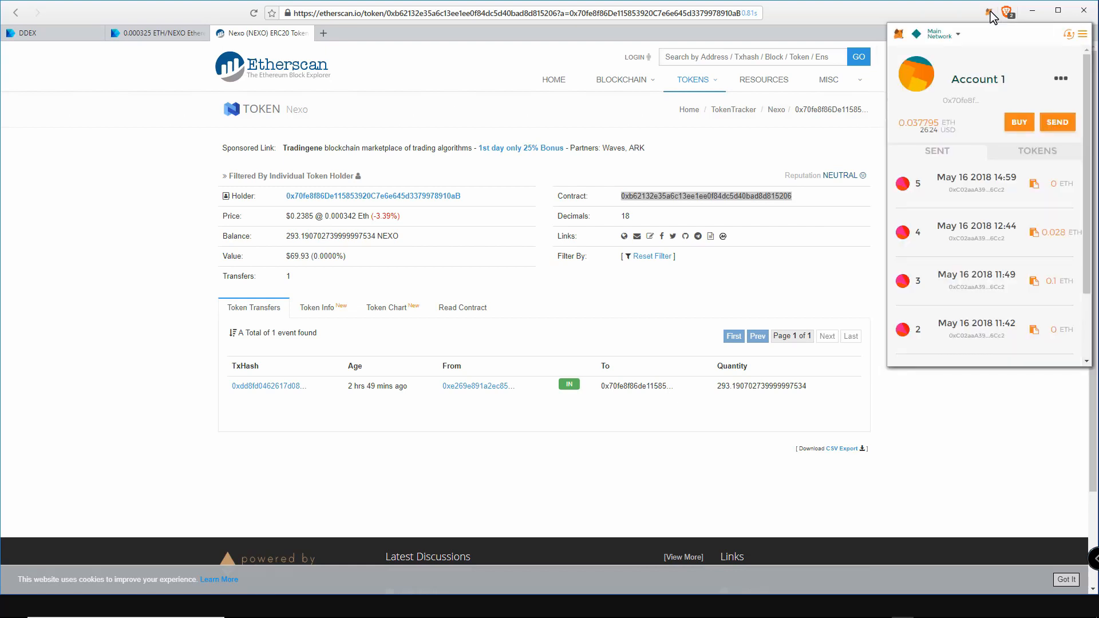
{"action": "left_click", "coordinate": [1037, 151]}
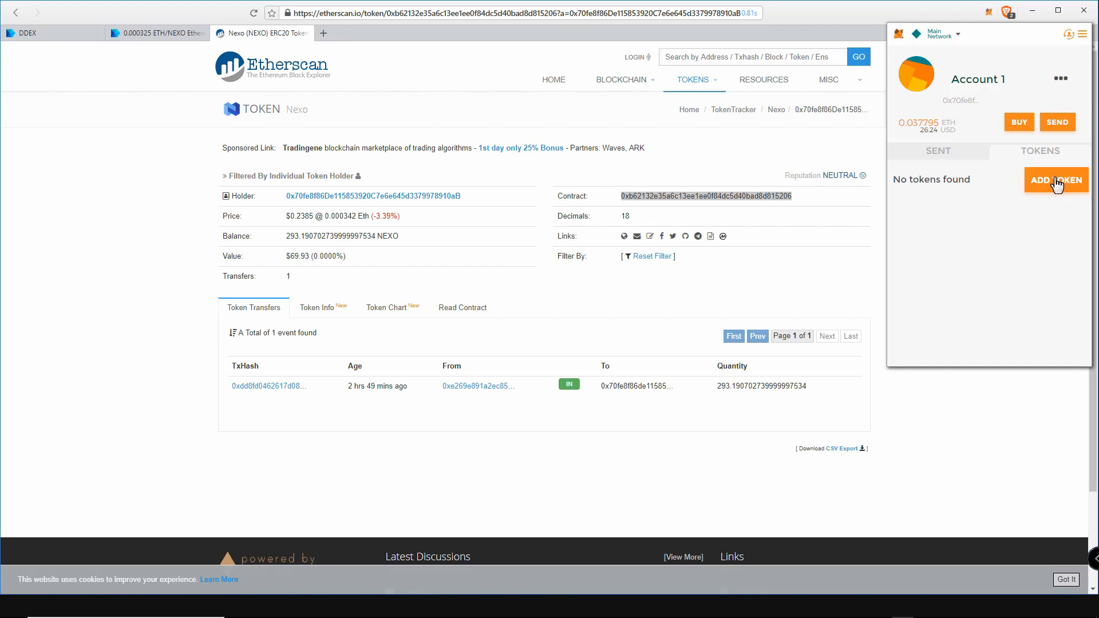
{"action": "left_click", "coordinate": [1057, 179]}
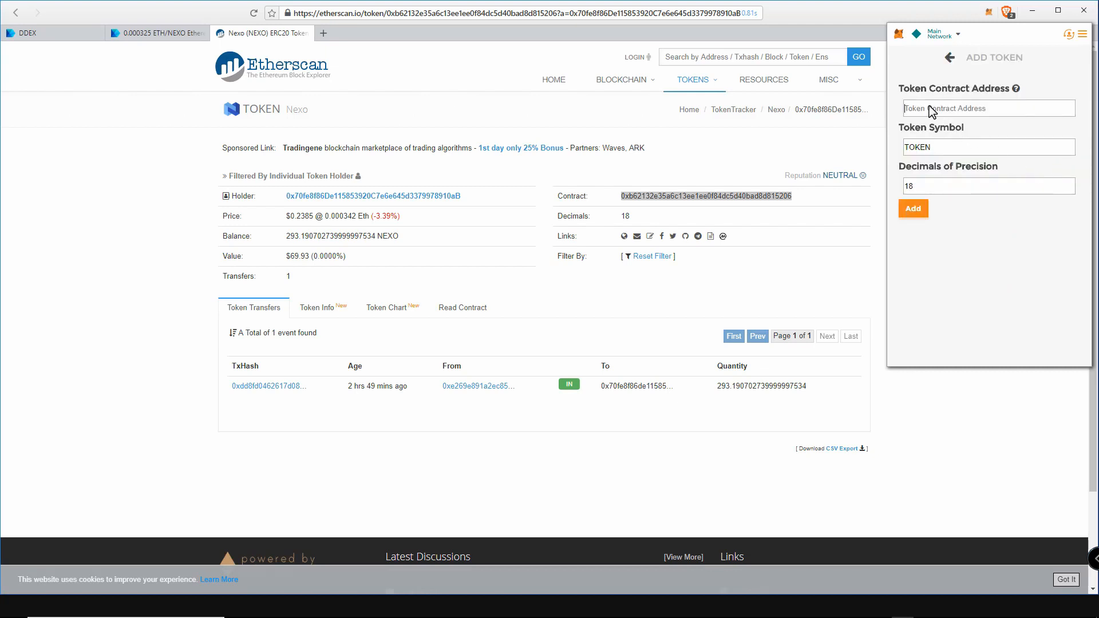
{"action": "type", "text": "0xb62132e35a6c13ee1ee0f84dc5d40bad8d815206"}
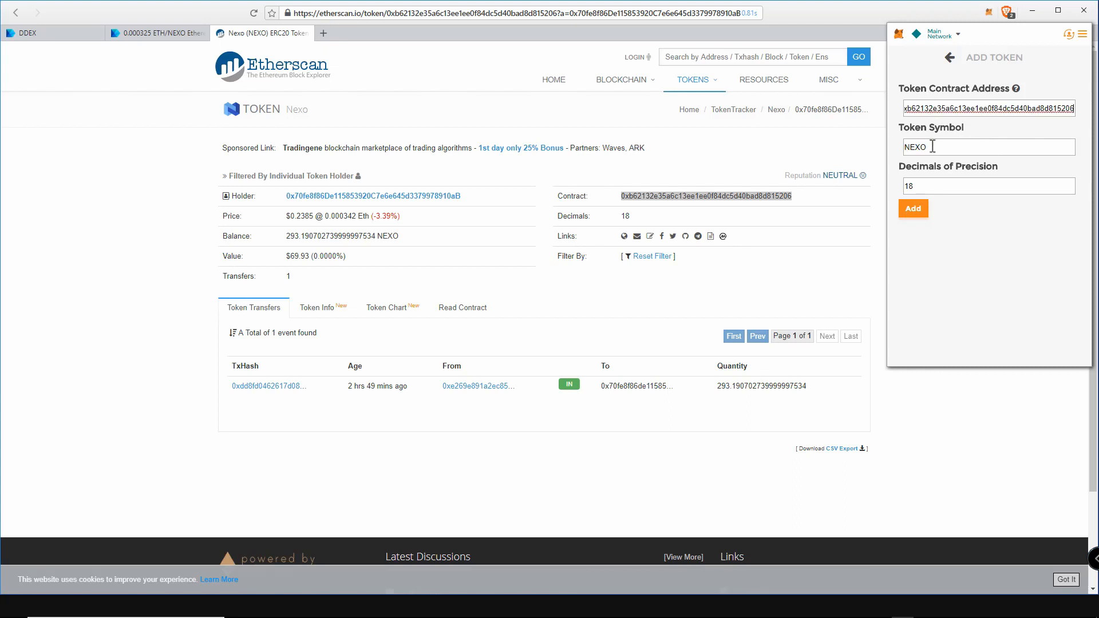
{"action": "double_click", "coordinate": [914, 147]}
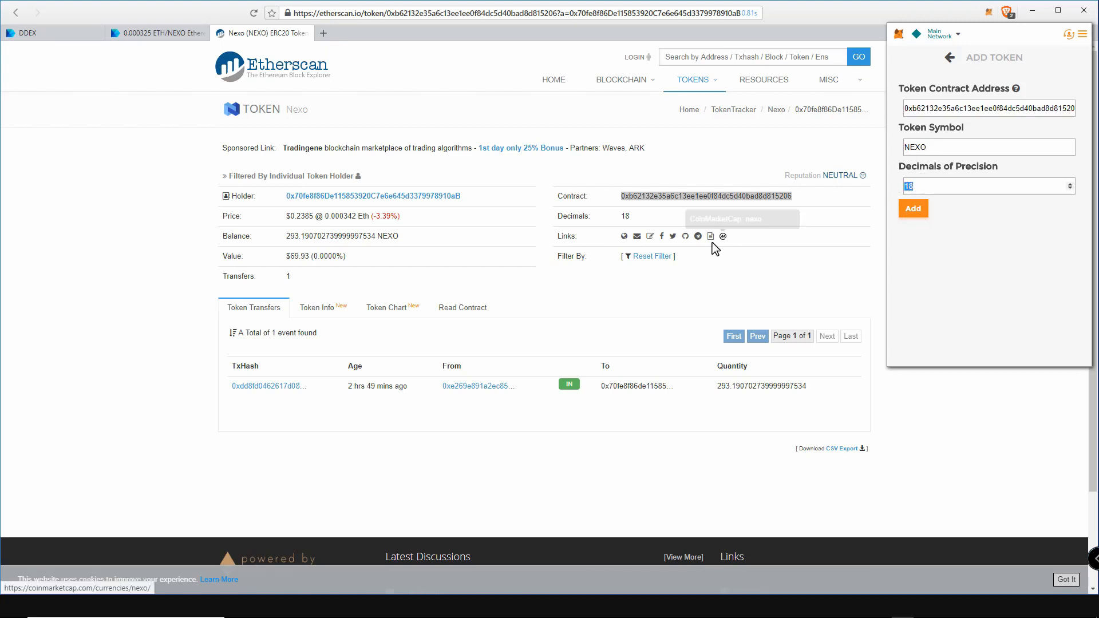
{"action": "mouse_move", "coordinate": [667, 218]}
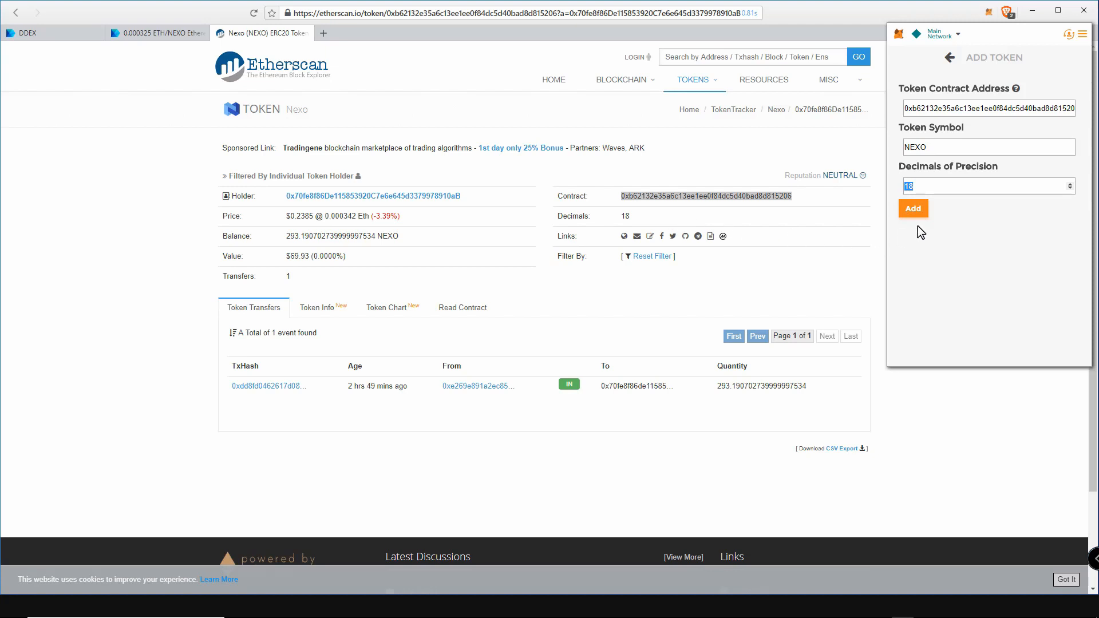
{"action": "left_click", "coordinate": [912, 208]}
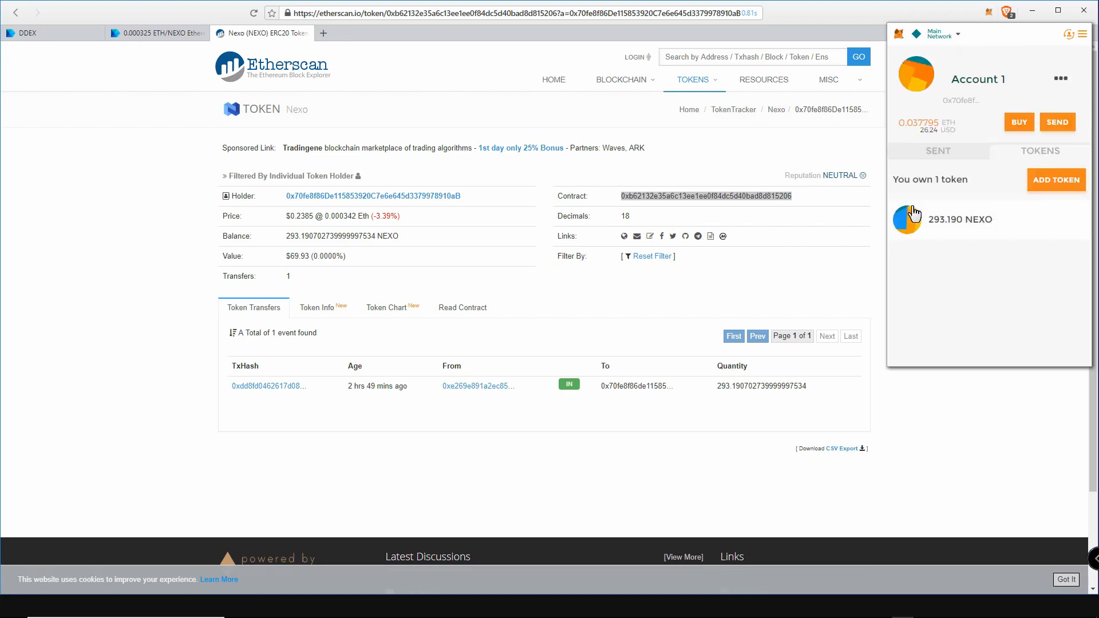
{"action": "mouse_move", "coordinate": [955, 250]}
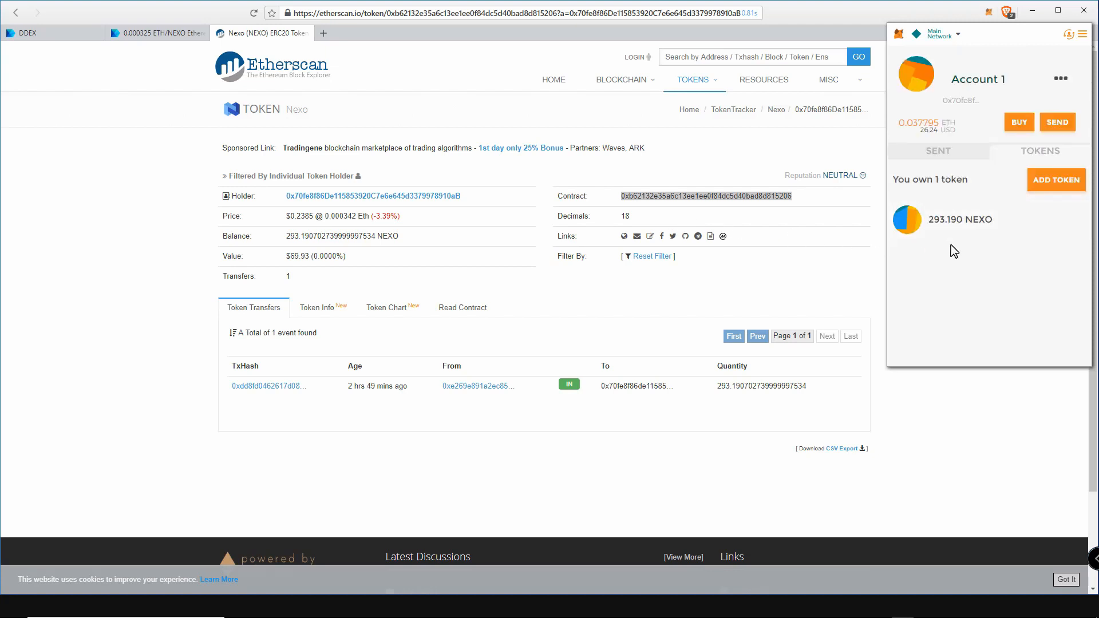
{"action": "mouse_move", "coordinate": [960, 226]}
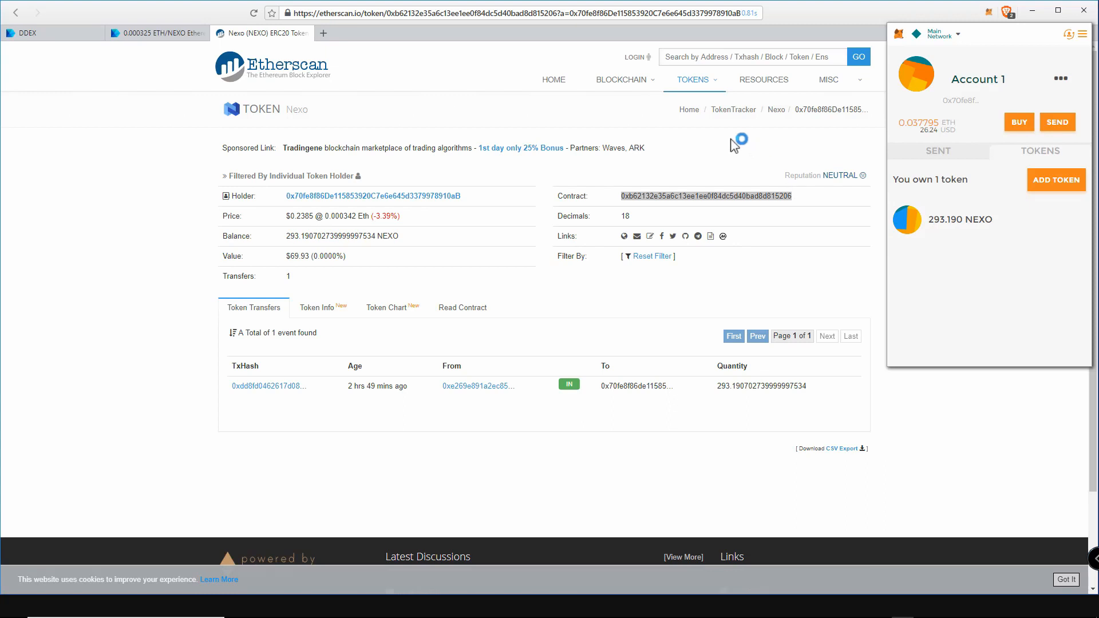
- Show Etherscan's Token Tracker list of tokens ranked by market cap via the TOKENS menu
{"action": "left_click", "coordinate": [692, 79]}
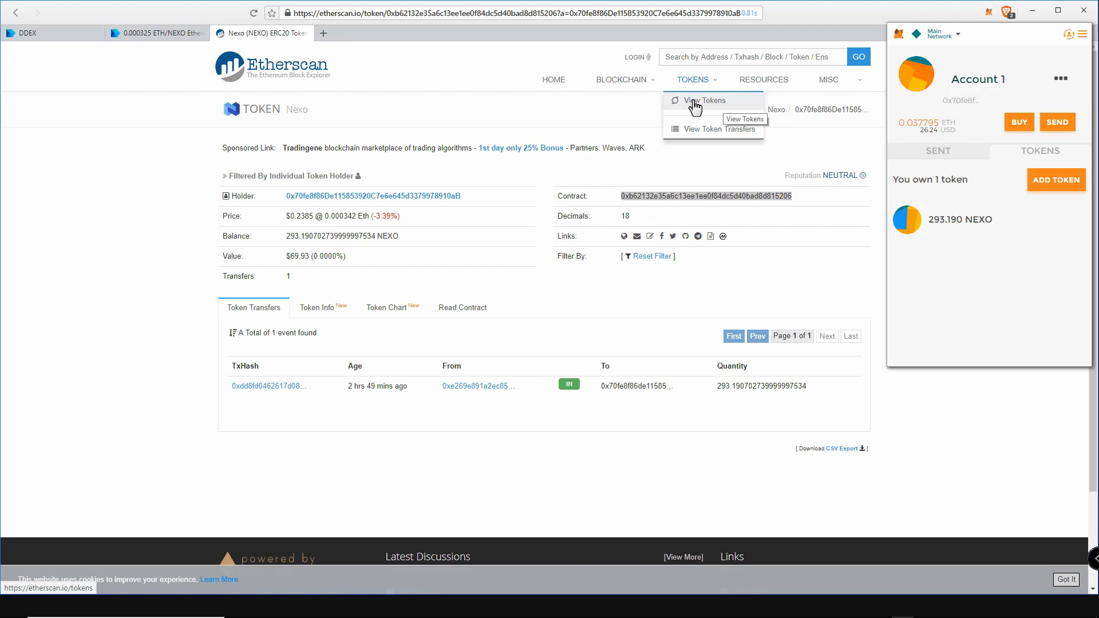
{"action": "left_click", "coordinate": [704, 101]}
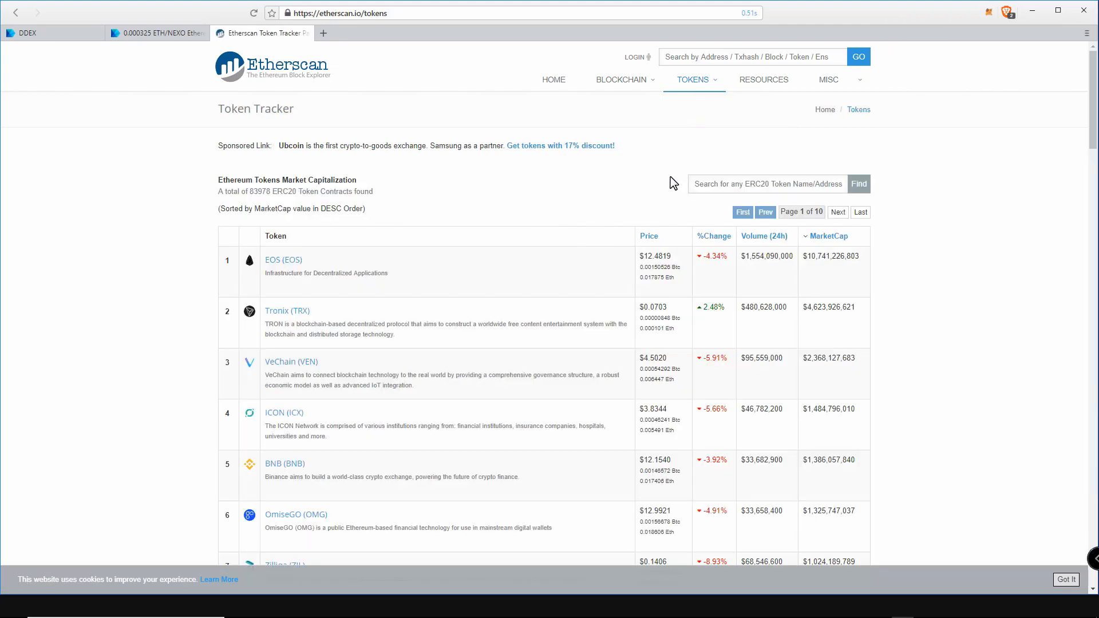
{"action": "mouse_move", "coordinate": [672, 186]}
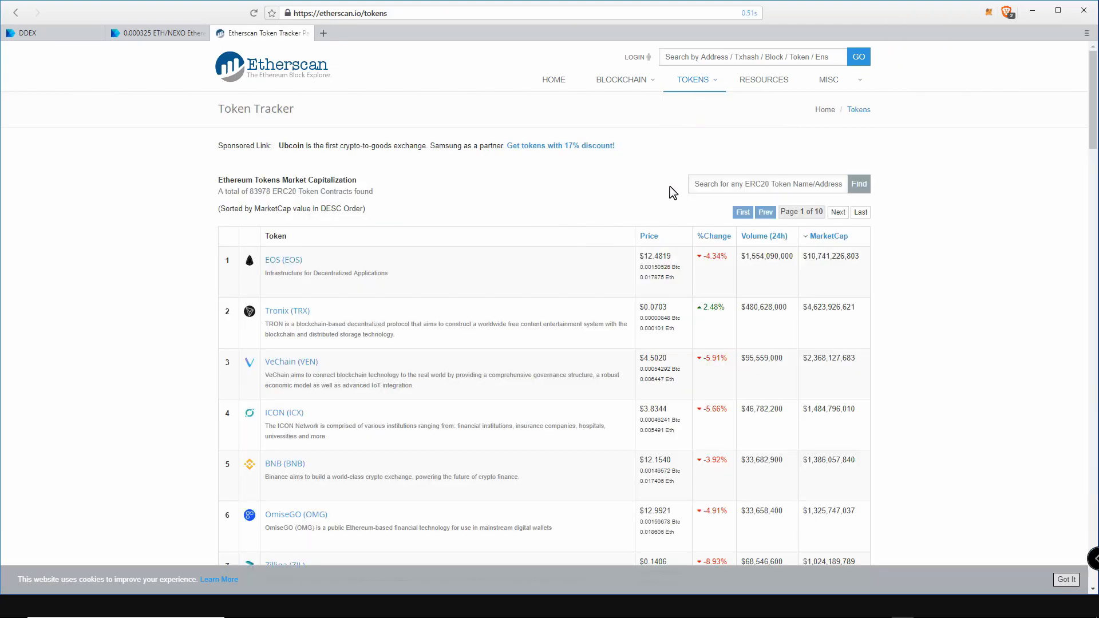